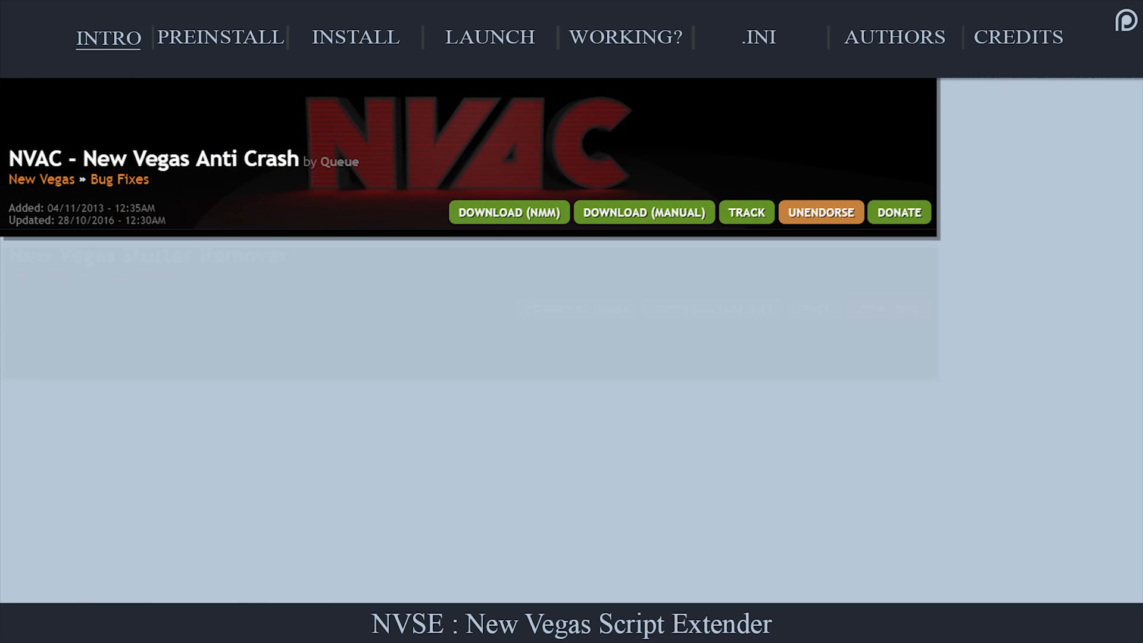
Review the recommended New Vegas mods and confirm FalloutNV.exe Details show product version 1.4.0.525.
scroll("down", 3)
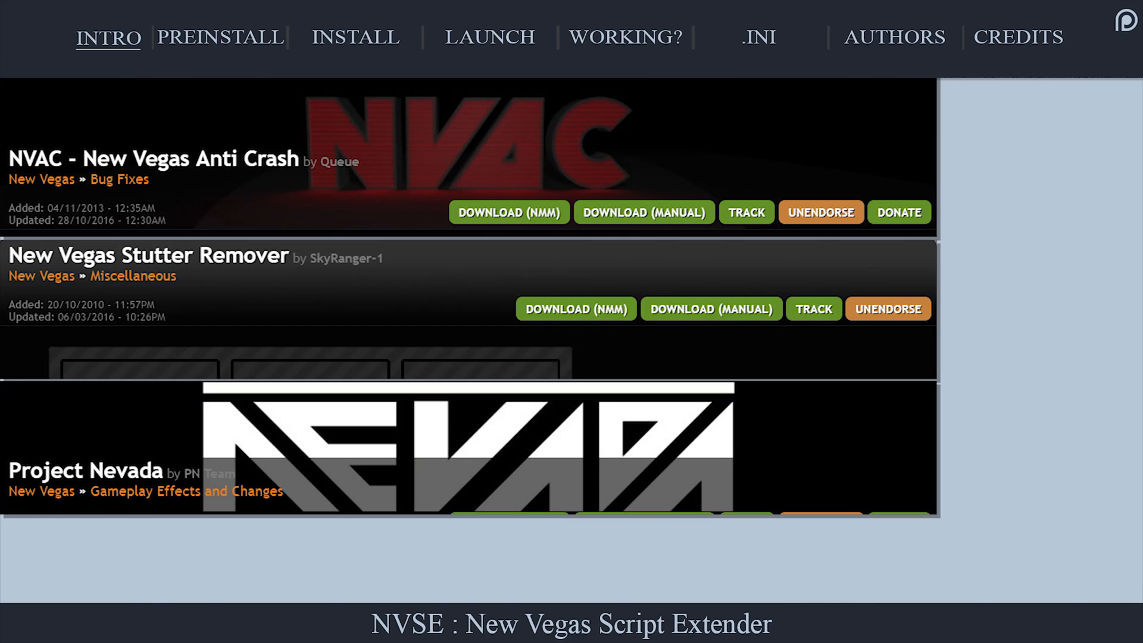
scroll("down", 3)
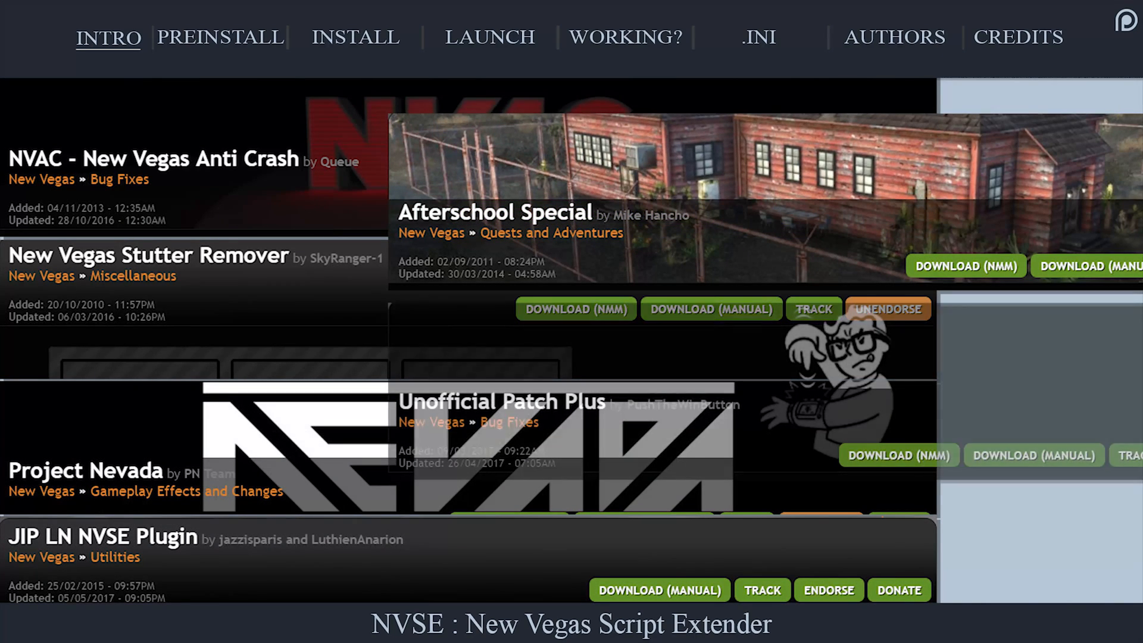
scroll("down", 3)
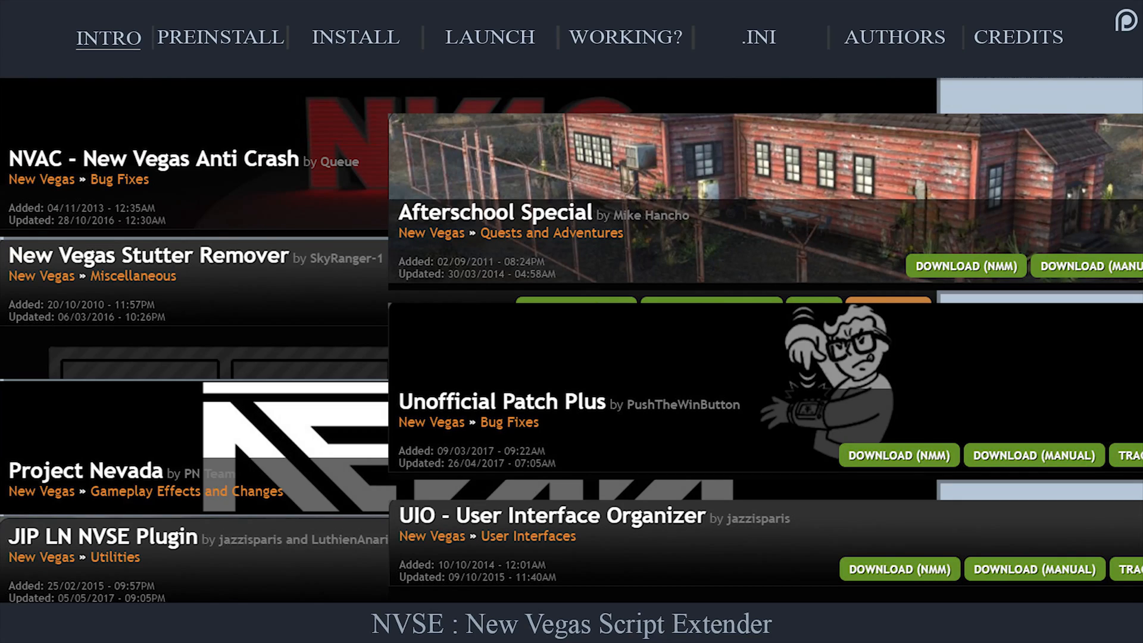
left_click(219, 37)
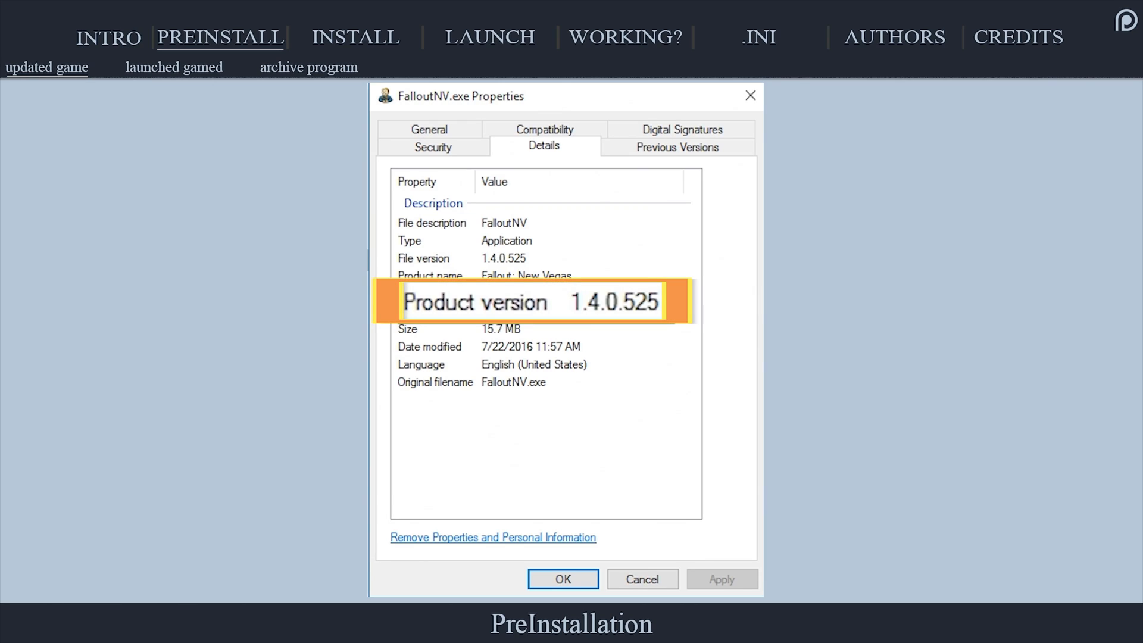
Show the game folder with FalloutNV.exe and FalloutNVLauncher.exe, the Steam library, then the downloading section.
left_click(561, 579)
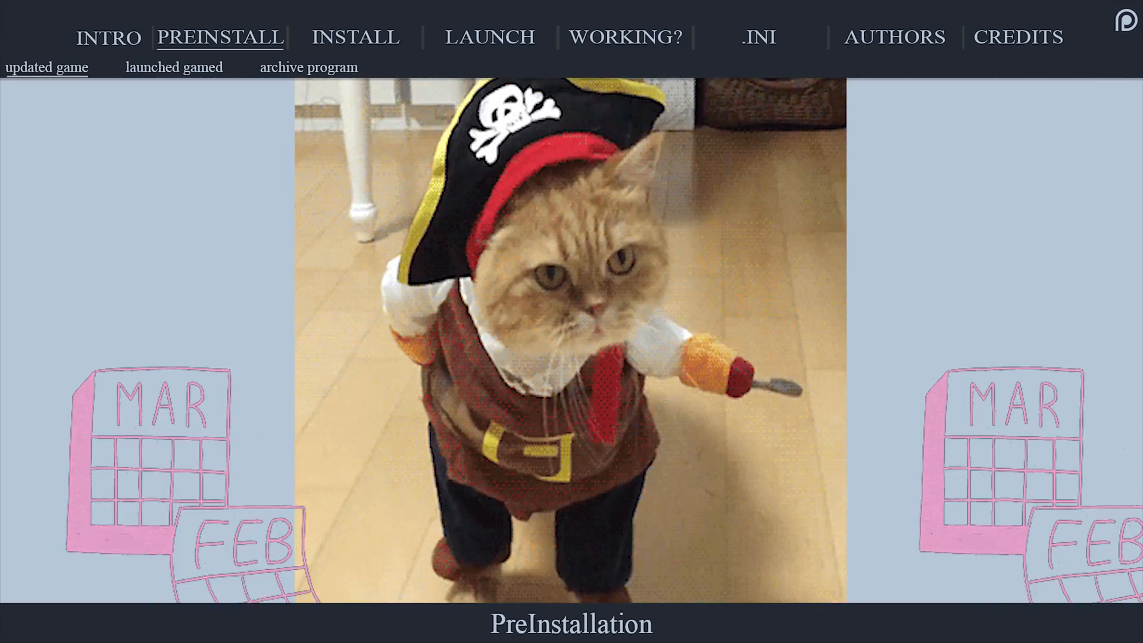
left_click(174, 67)
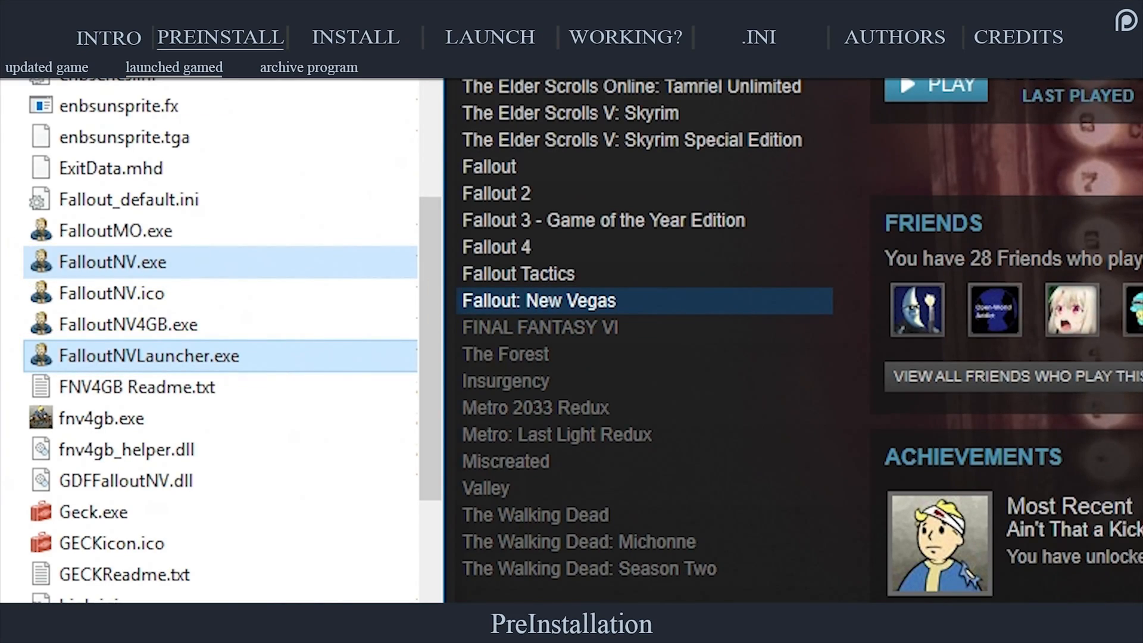
left_click(307, 67)
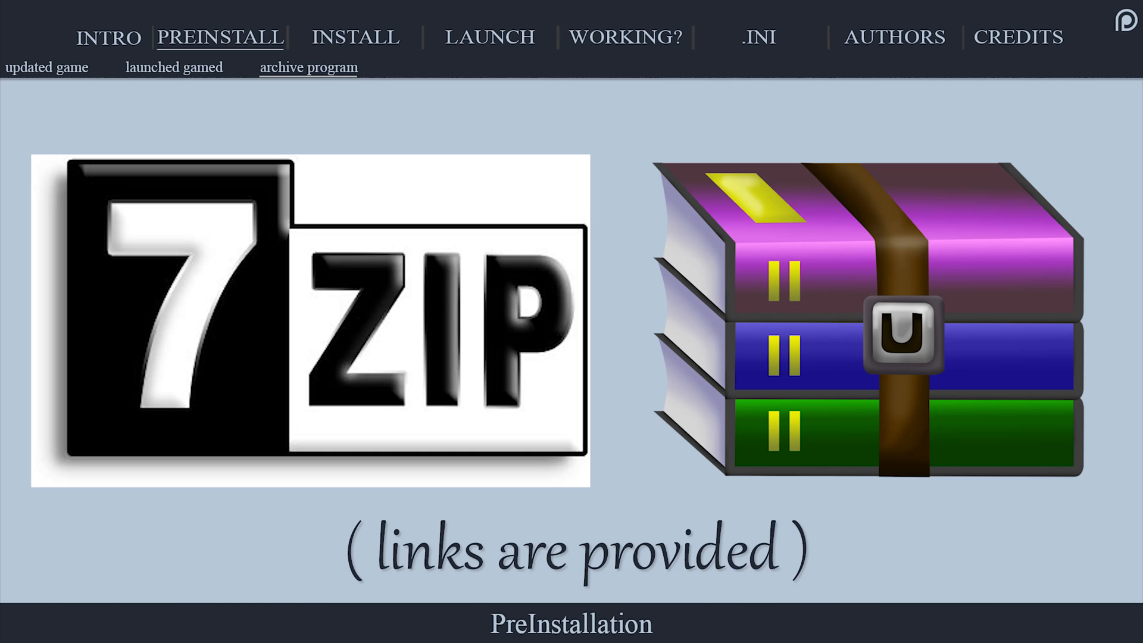
left_click(355, 37)
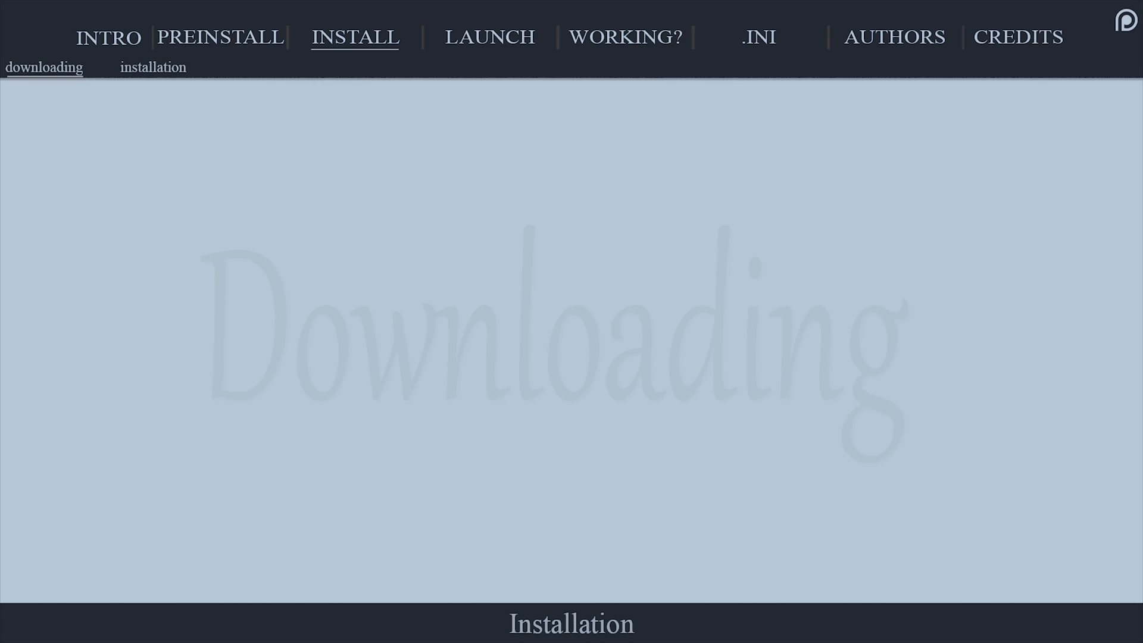
Download the stable NVSE 5.0b2 archive to the desktop and extract it there with 7-Zip.
left_click(44, 66)
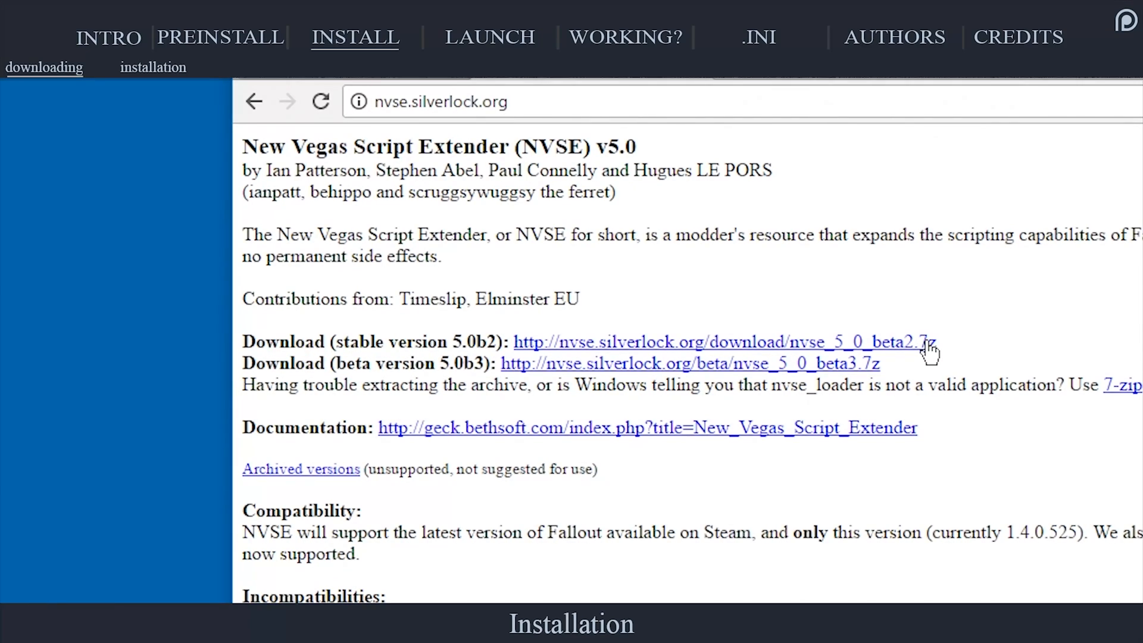
left_click(725, 342)
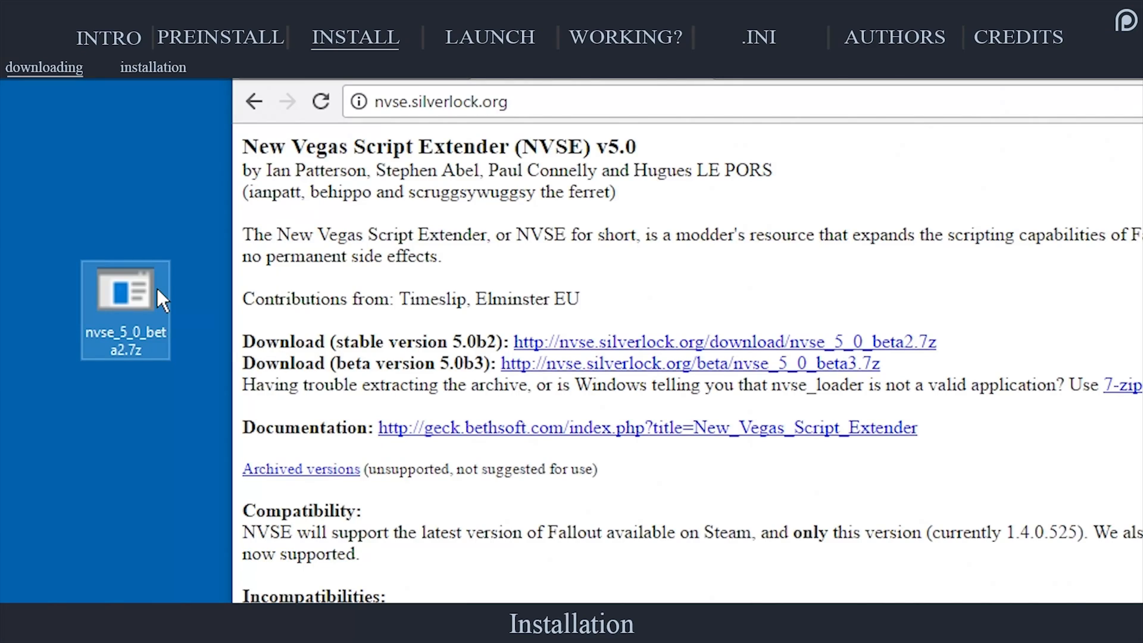
right_click(125, 292)
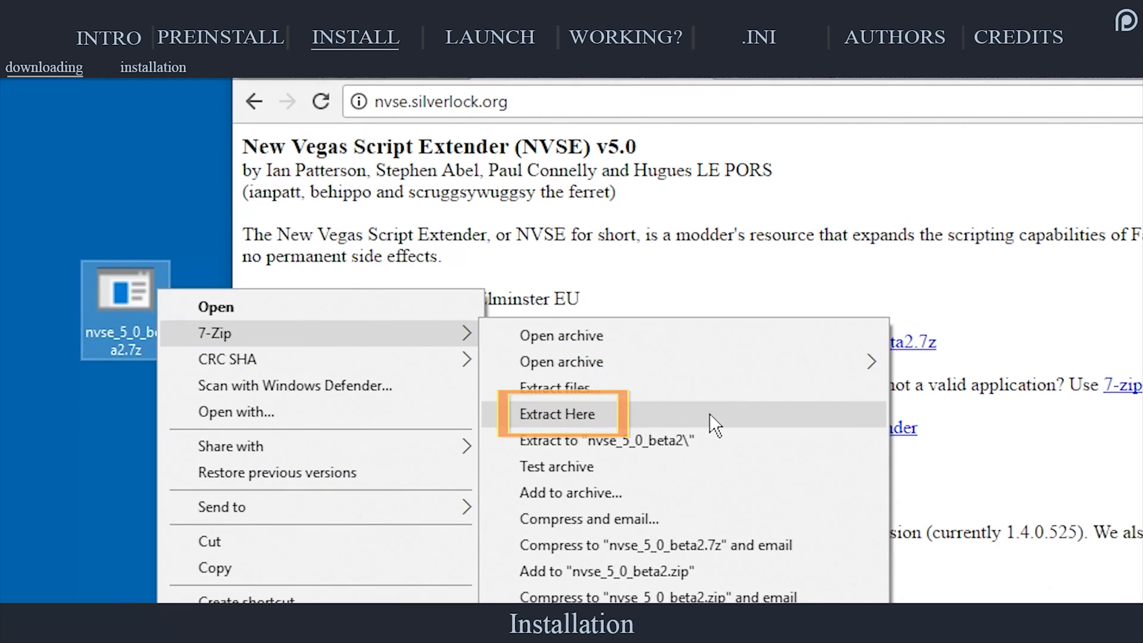
left_click(559, 413)
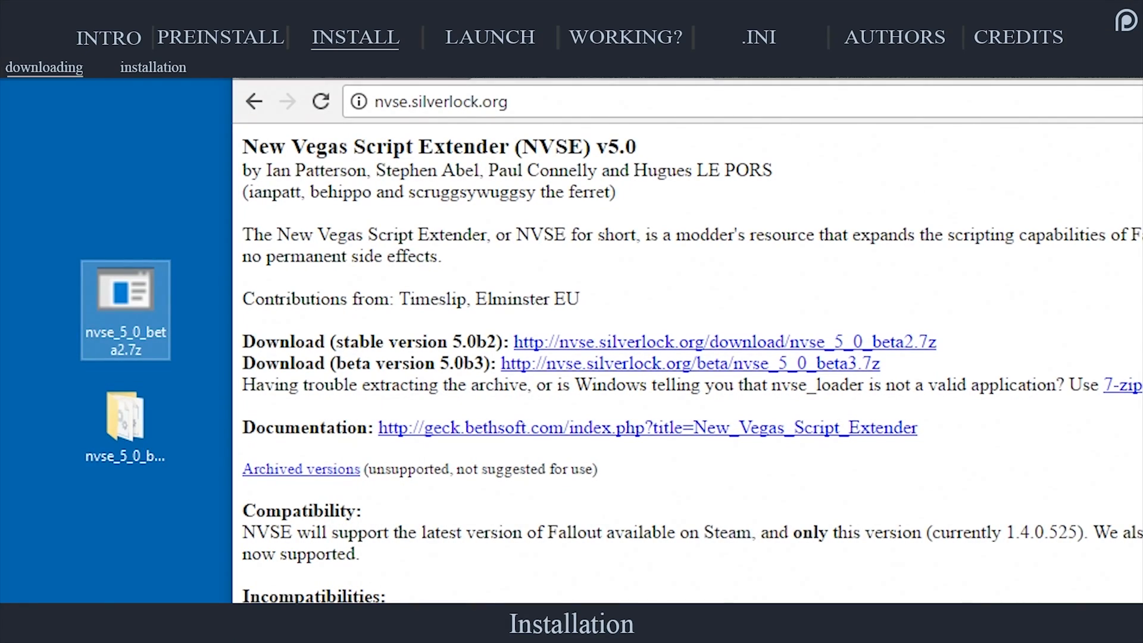
left_click(154, 67)
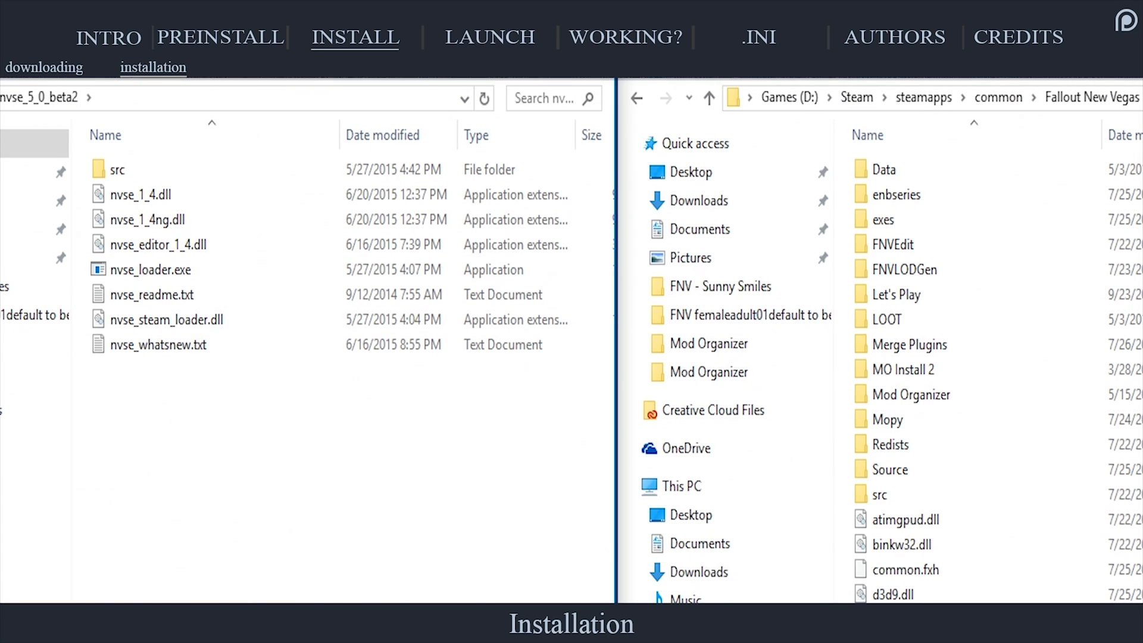
mouse_move(327, 486)
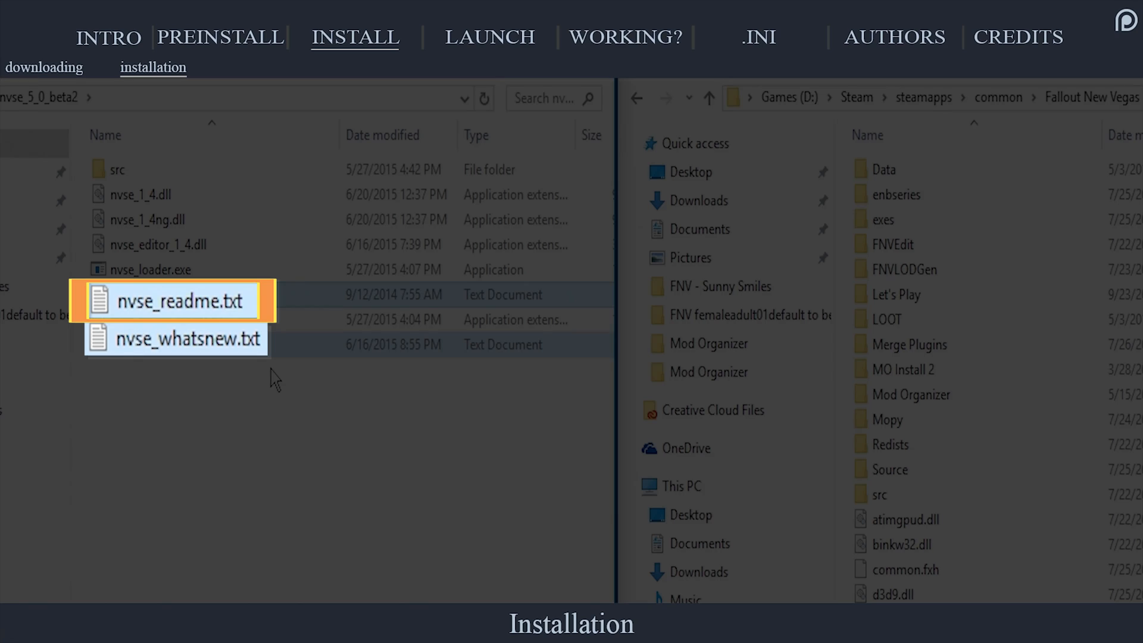
Delete nvse_readme.txt and nvse_whatsnew.txt from the extracted nvse_5_0_beta2 folder.
left_click(175, 340)
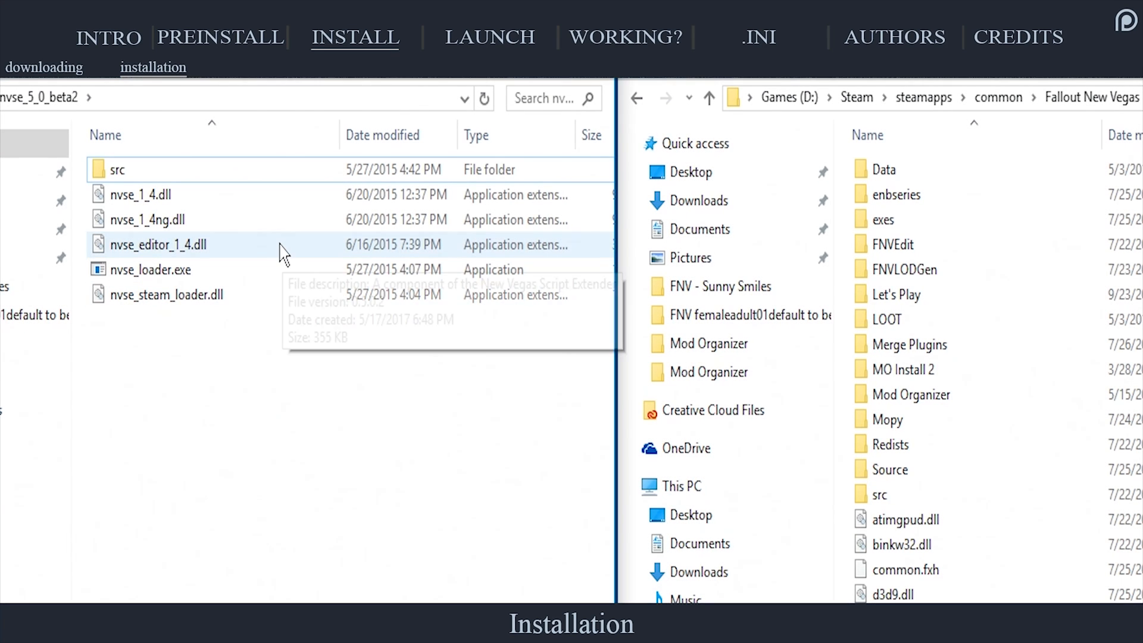
left_click(117, 169)
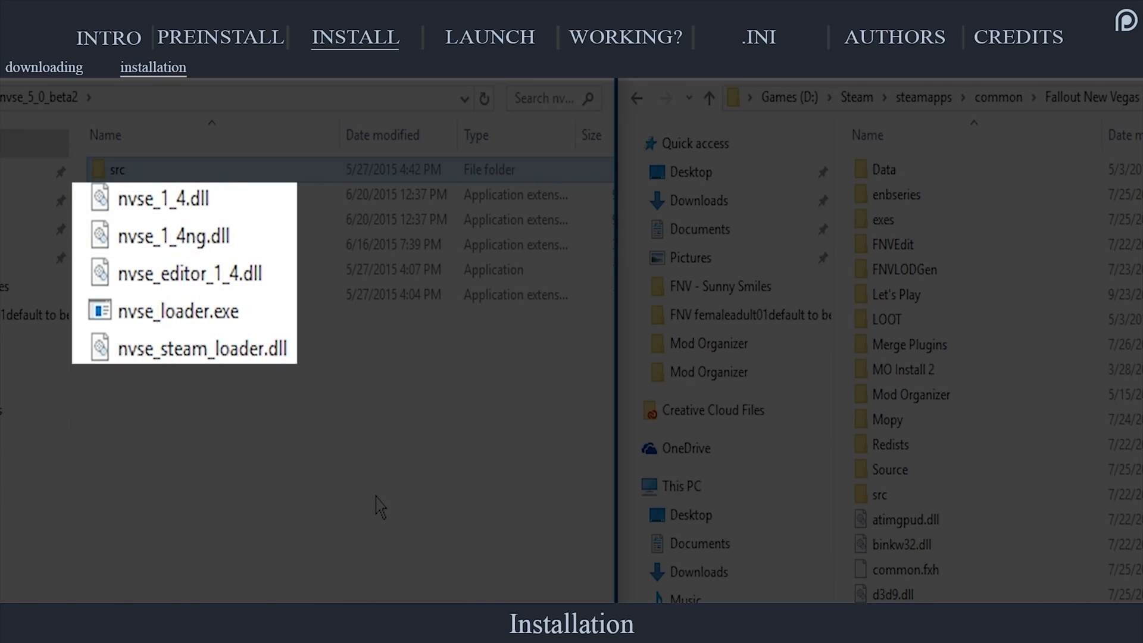
Review the NVSE files to copy and the FNV 4GB Patcher page, then show the Games (D:) drive.
left_click(190, 273)
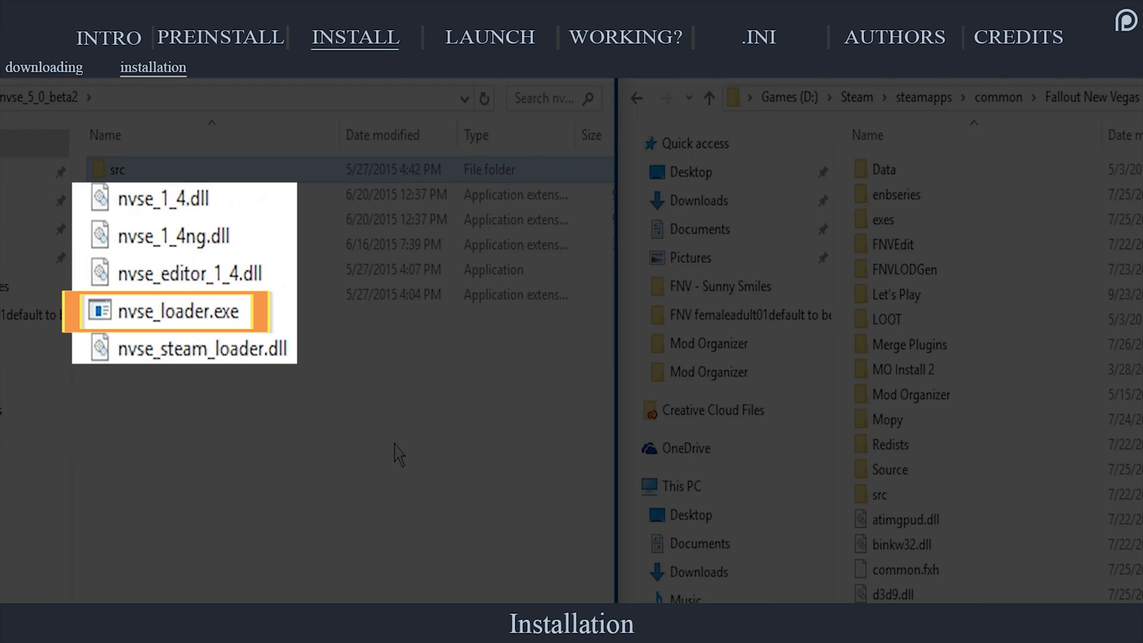
left_click(197, 348)
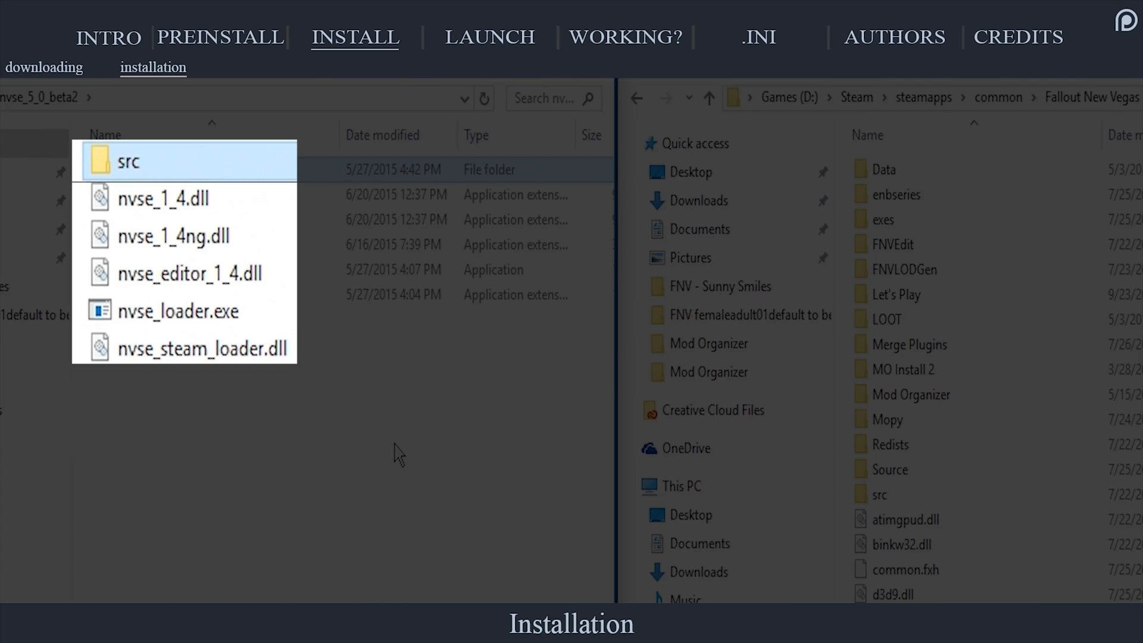
left_click(130, 160)
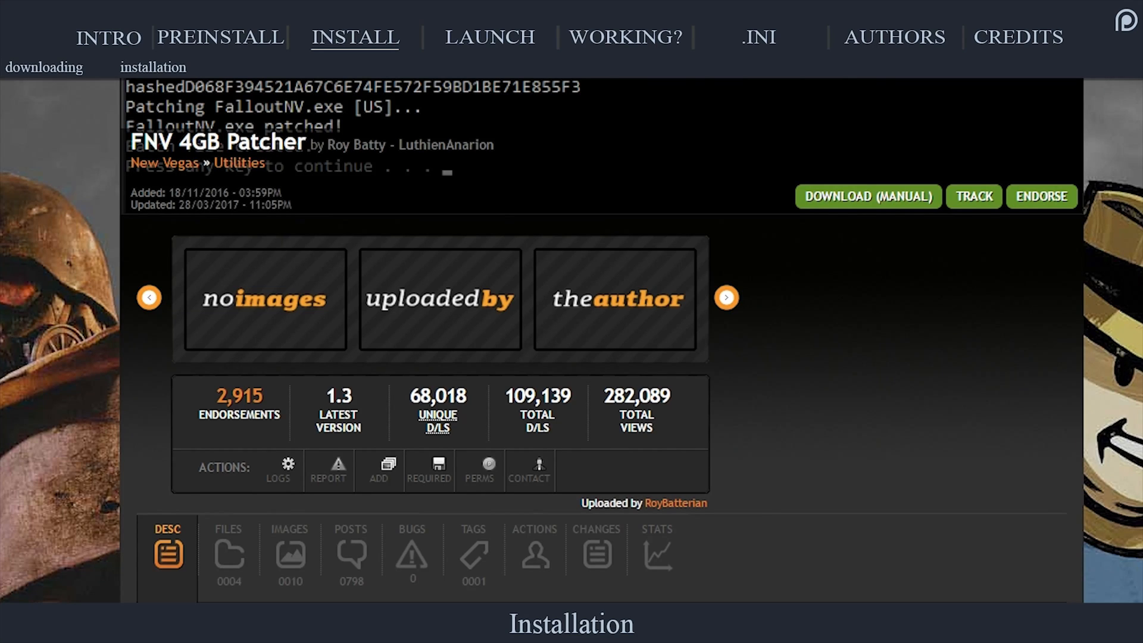
left_click(489, 36)
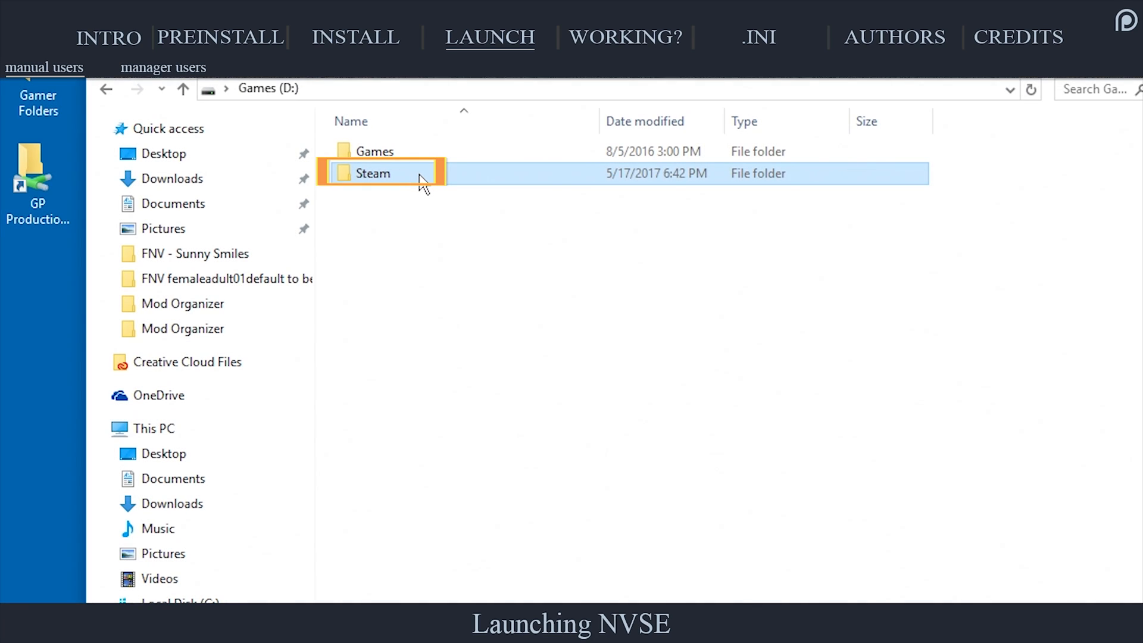
Create a desktop shortcut to nvse_loader.exe from the Fallout New Vegas folder and show Nexus Mod Manager.
double_click(373, 173)
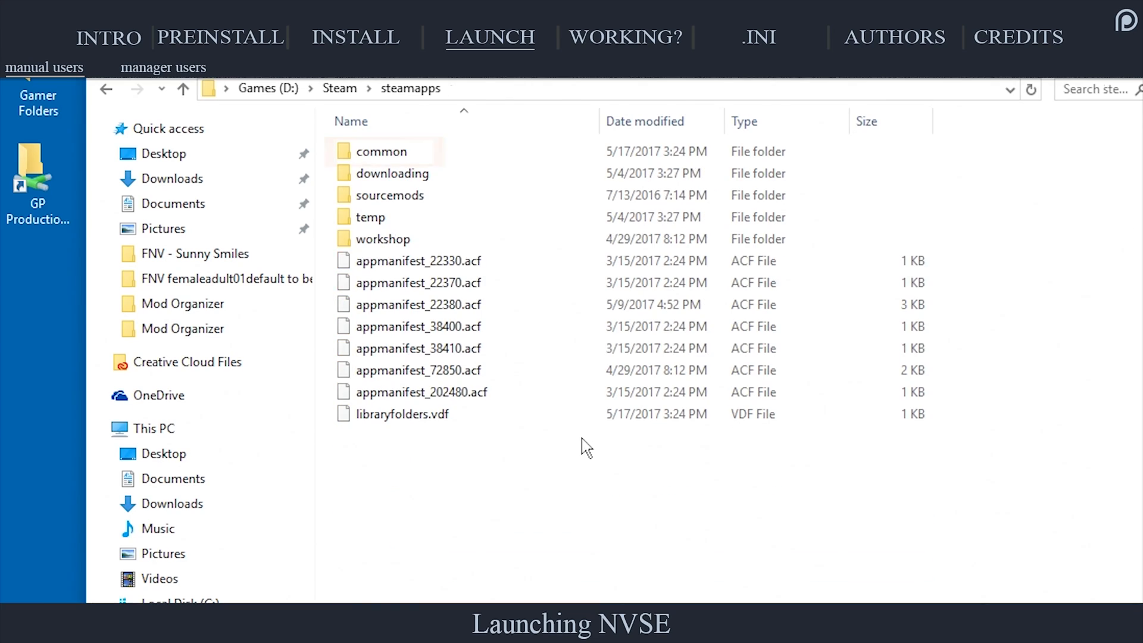
double_click(381, 152)
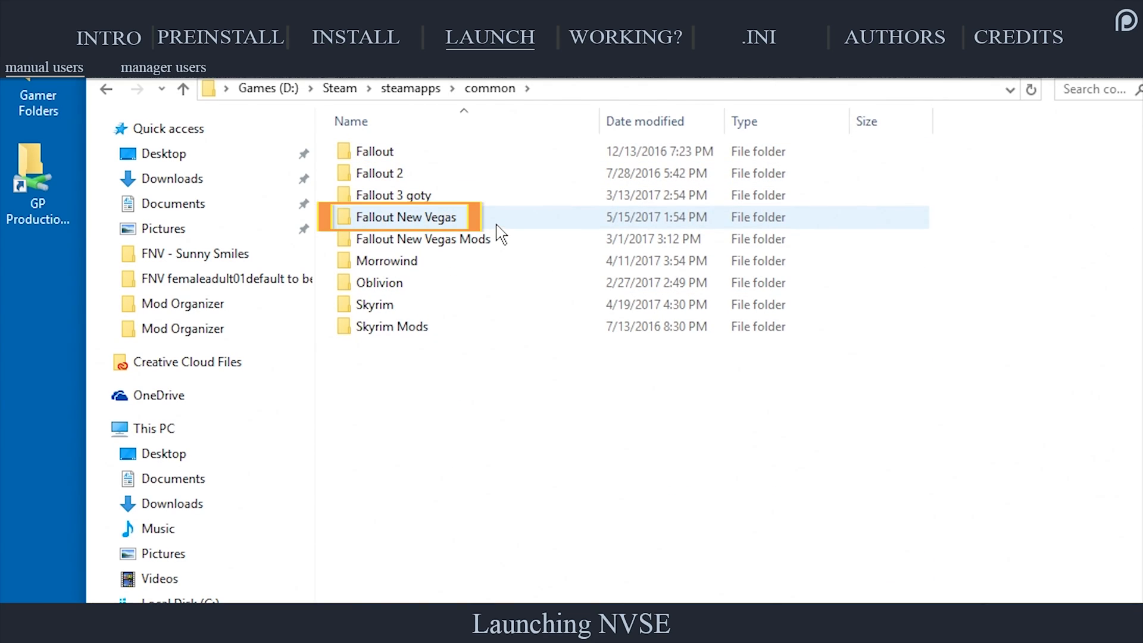
right_click(400, 314)
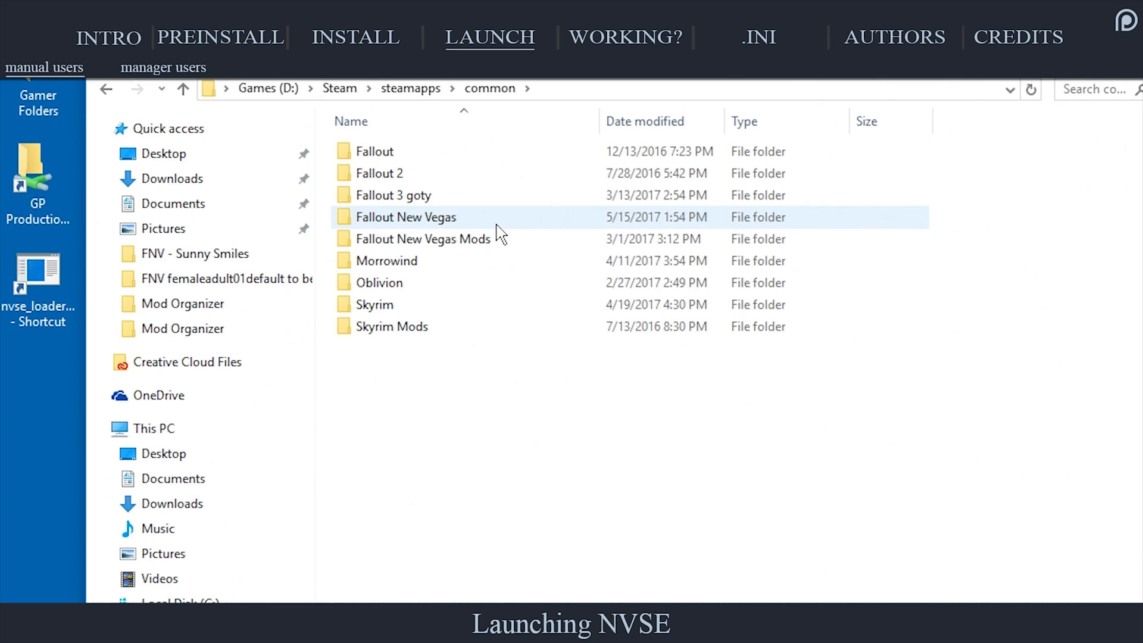
left_click(163, 66)
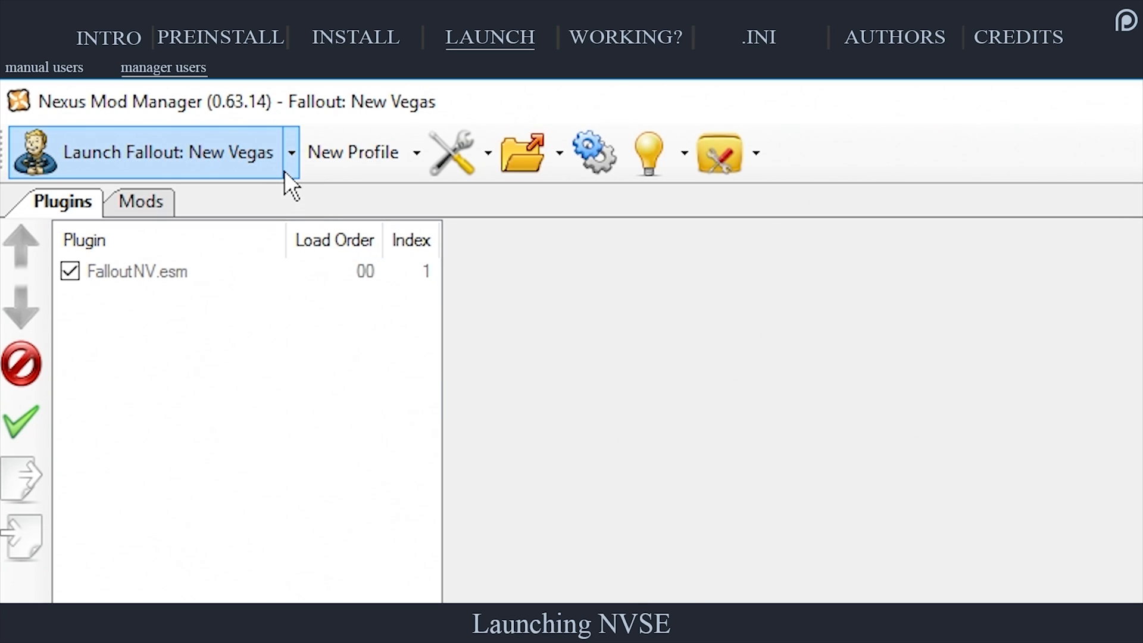
Set Nexus Mod Manager's launcher to D:\Steam\steamapps\common\Fallout New Vegas\nvse_loader.exe.
left_click(290, 153)
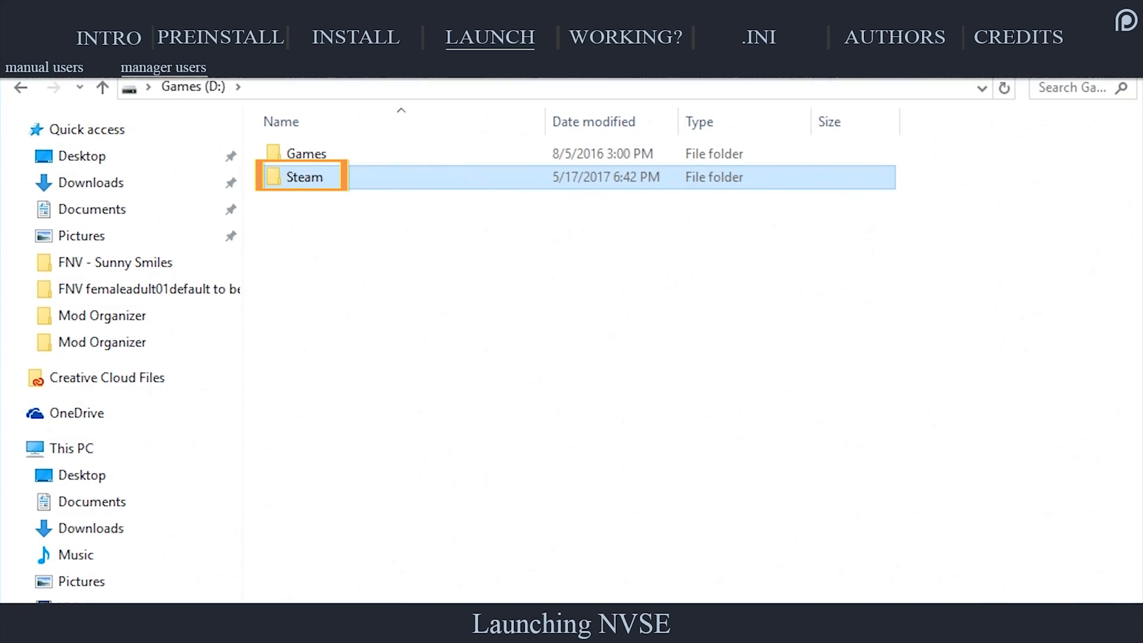
double_click(307, 177)
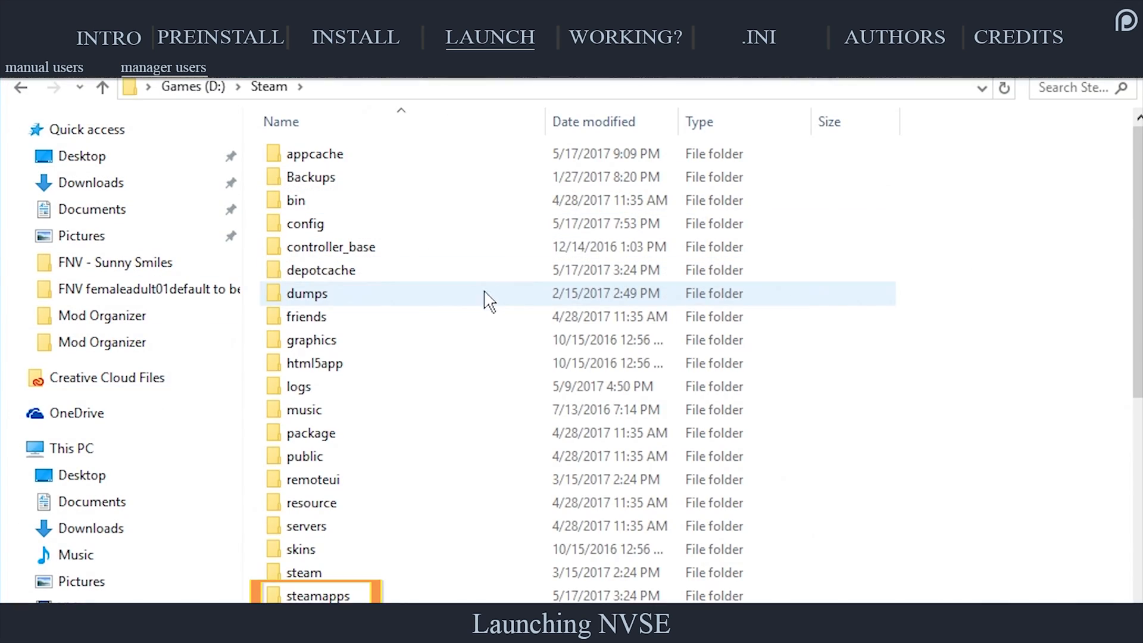
double_click(318, 595)
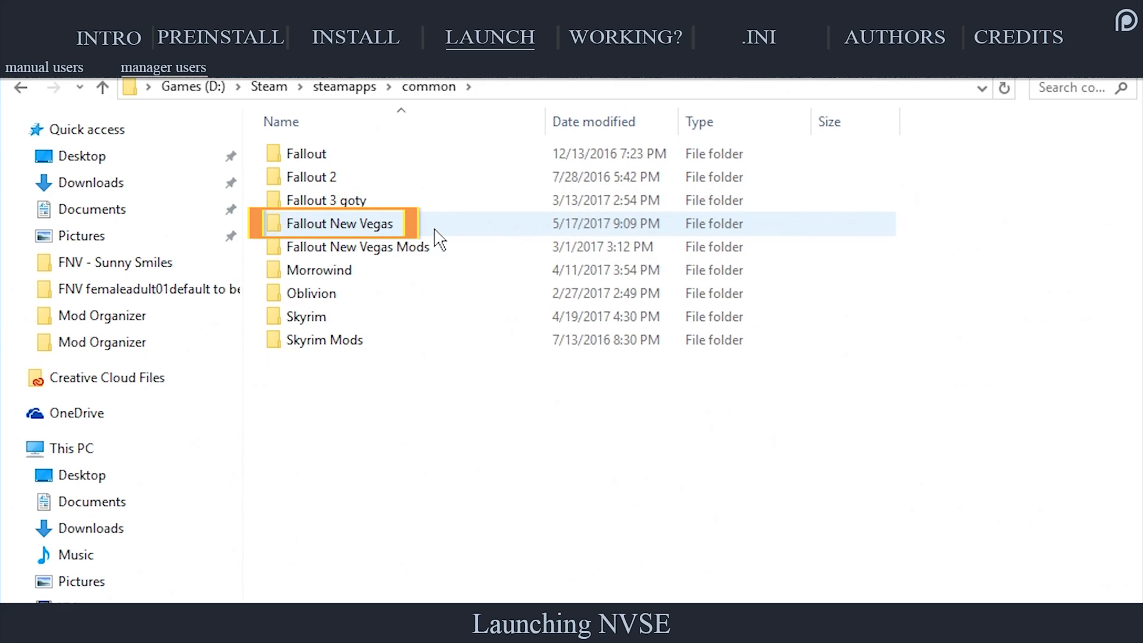
double_click(336, 223)
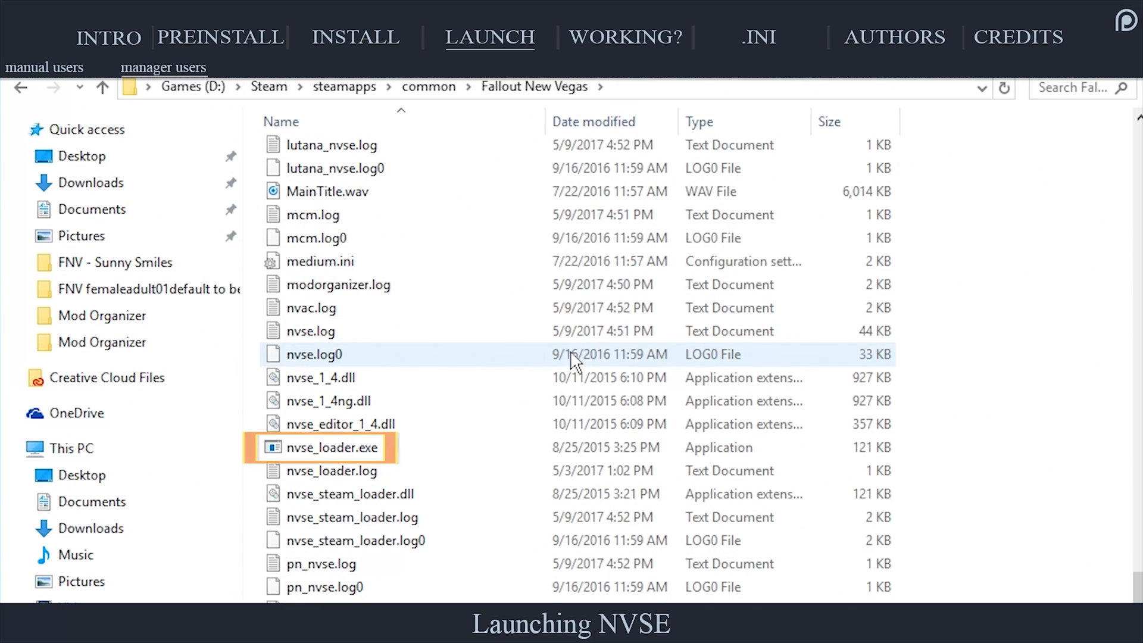
left_click(328, 447)
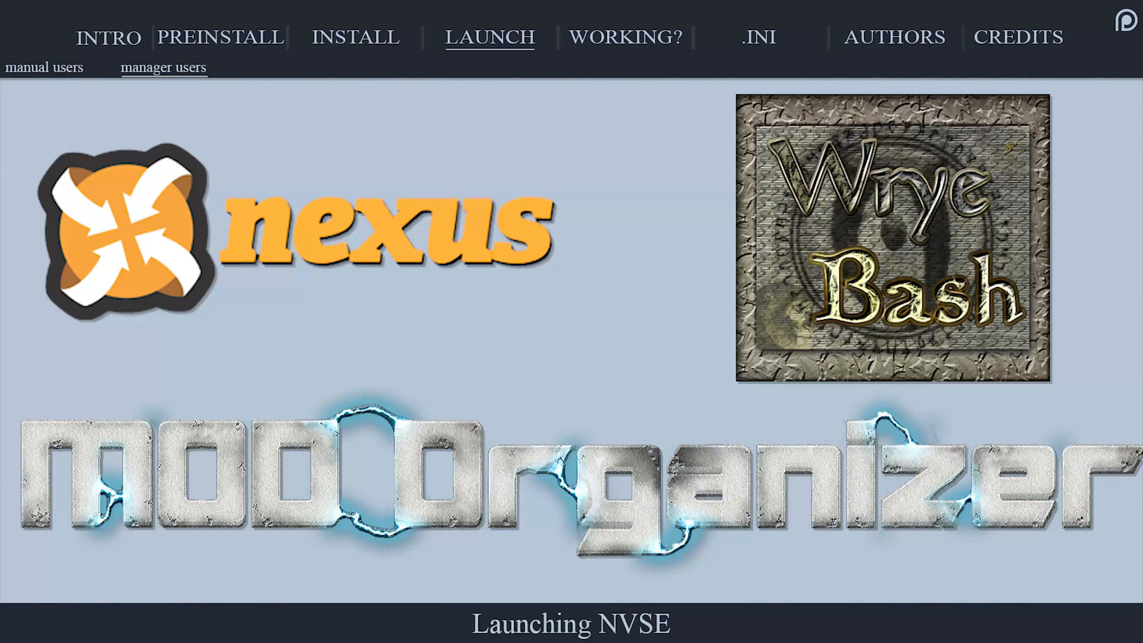
left_click(624, 37)
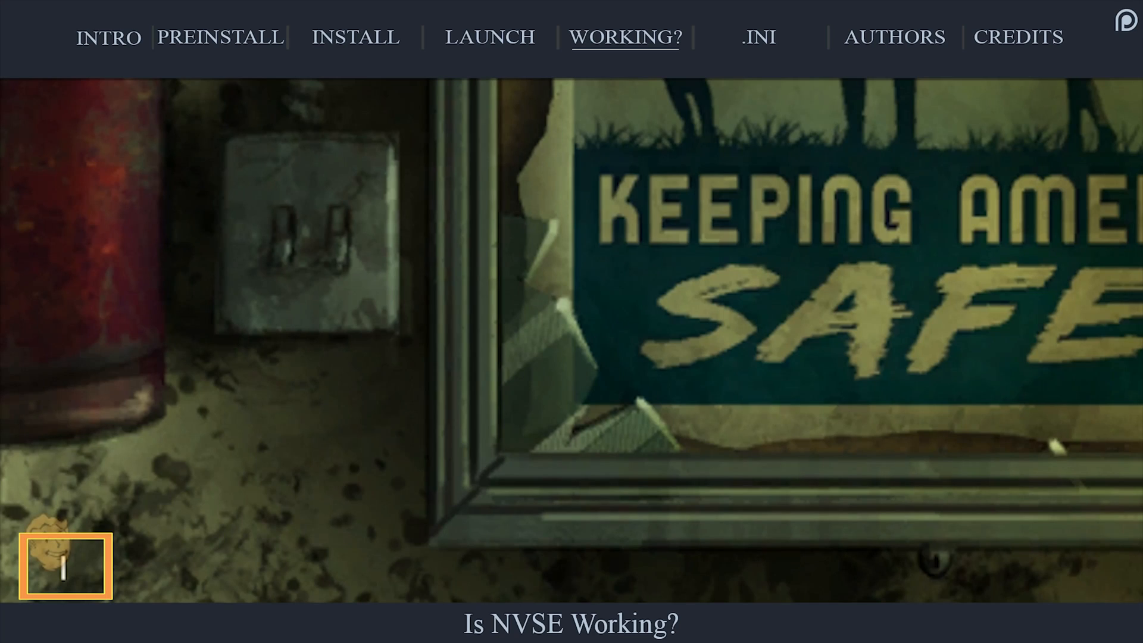
Run getnvseversion in the game console, then run nvse_loader.exe as administrator.
type("getnl")
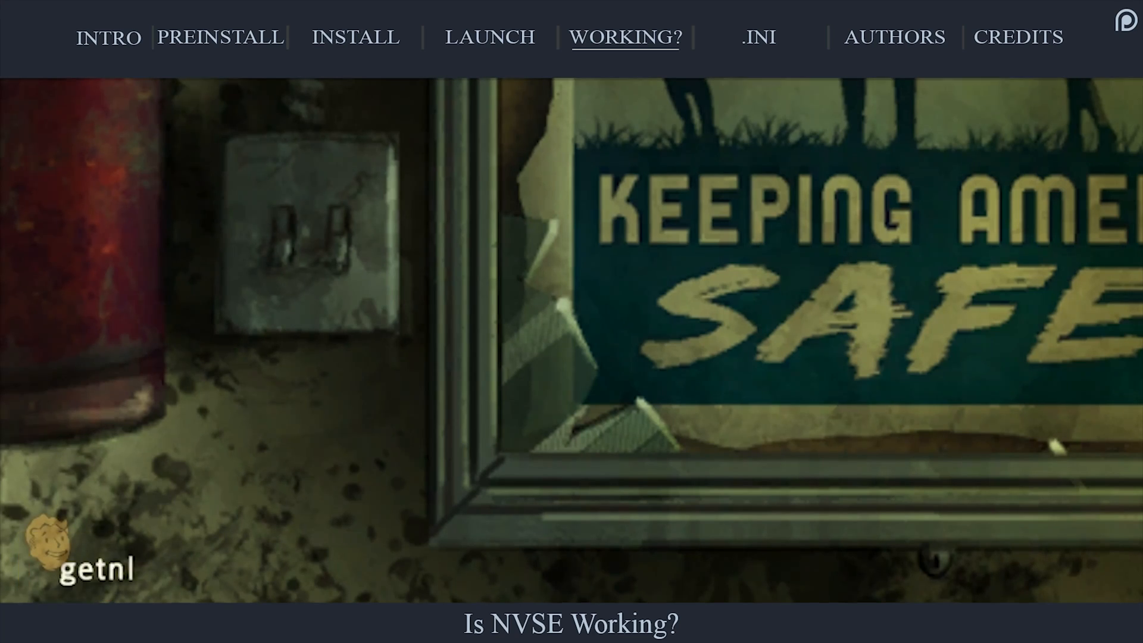
type("nvseversion")
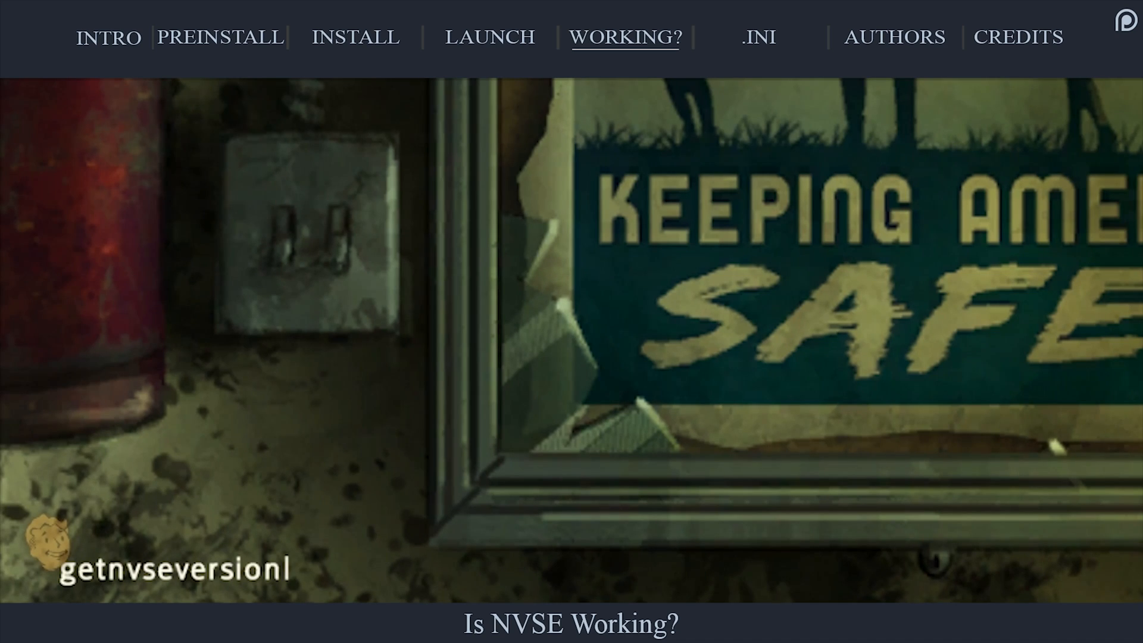
left_click(171, 569)
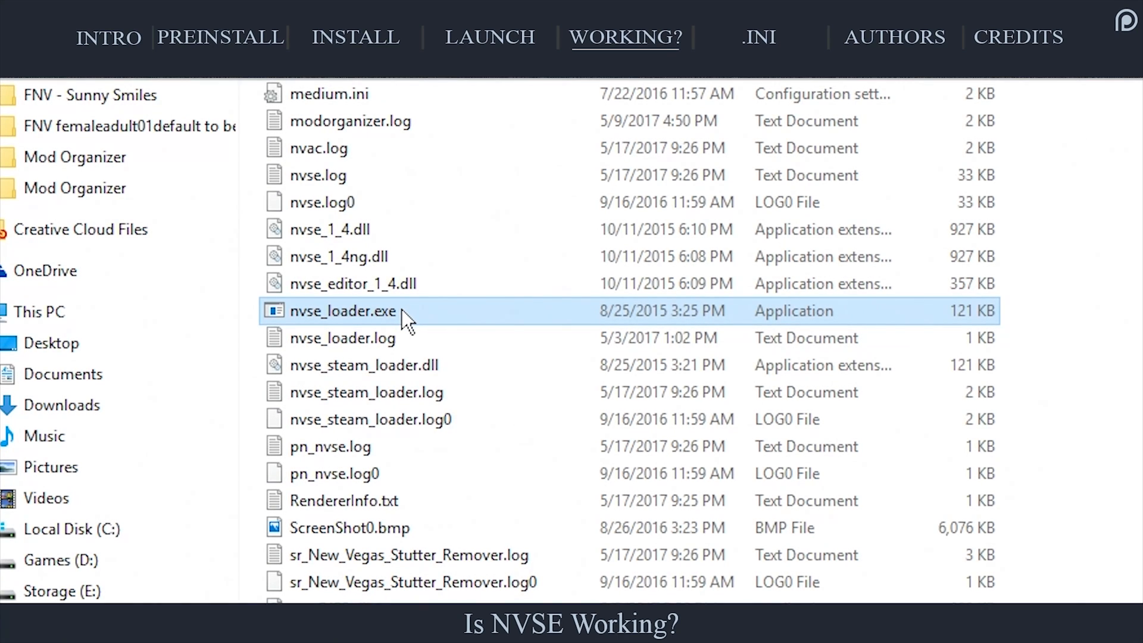
right_click(340, 311)
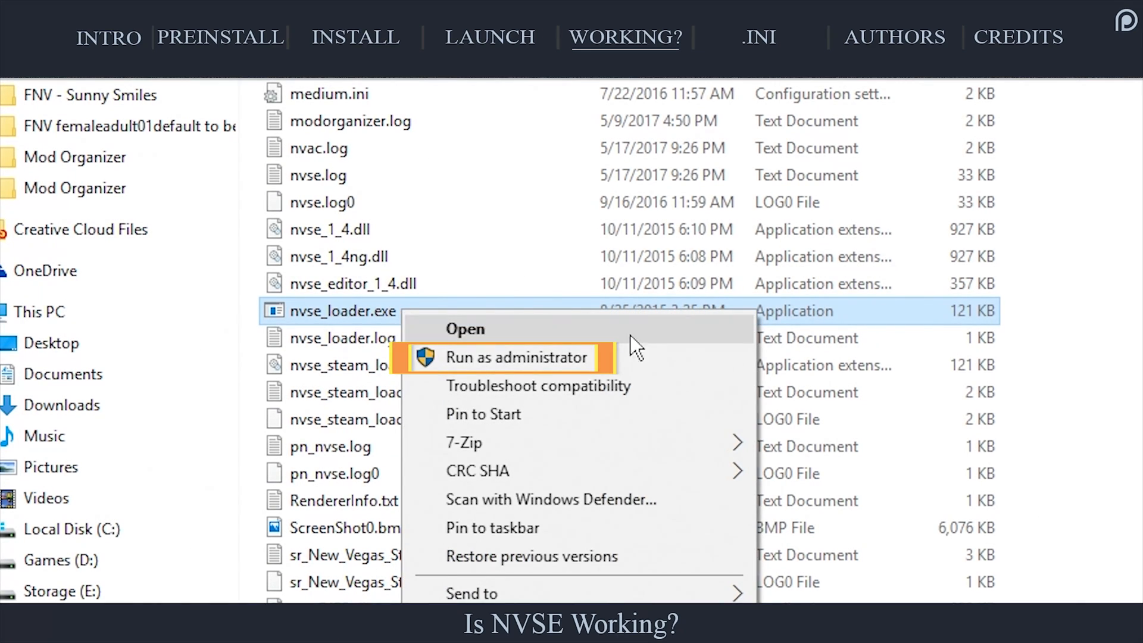
mouse_move(642, 360)
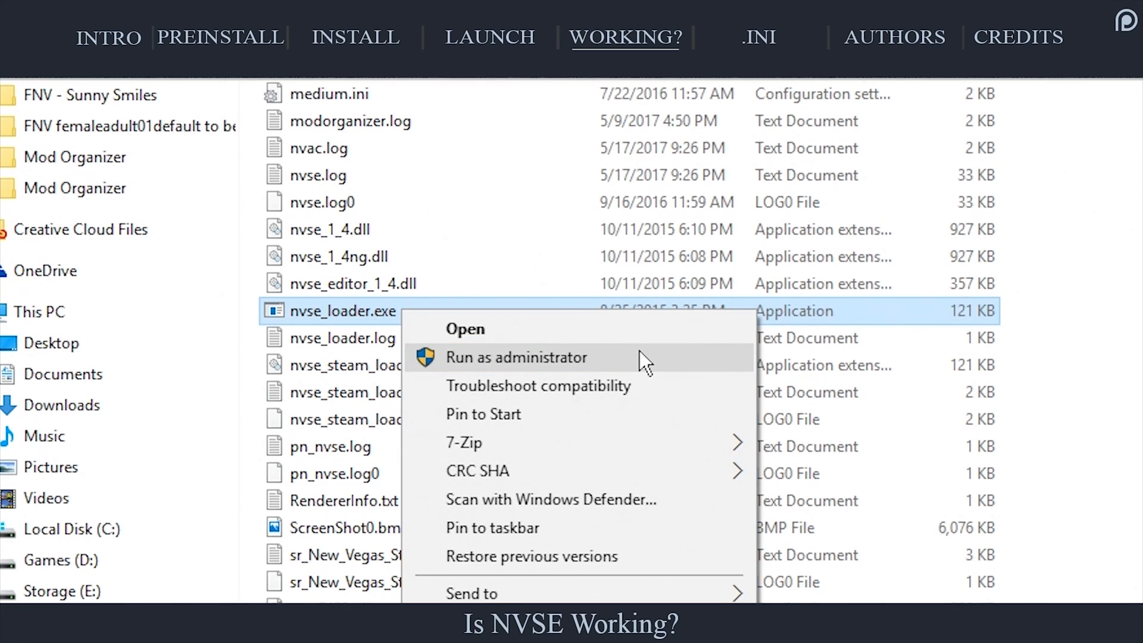
left_click(760, 37)
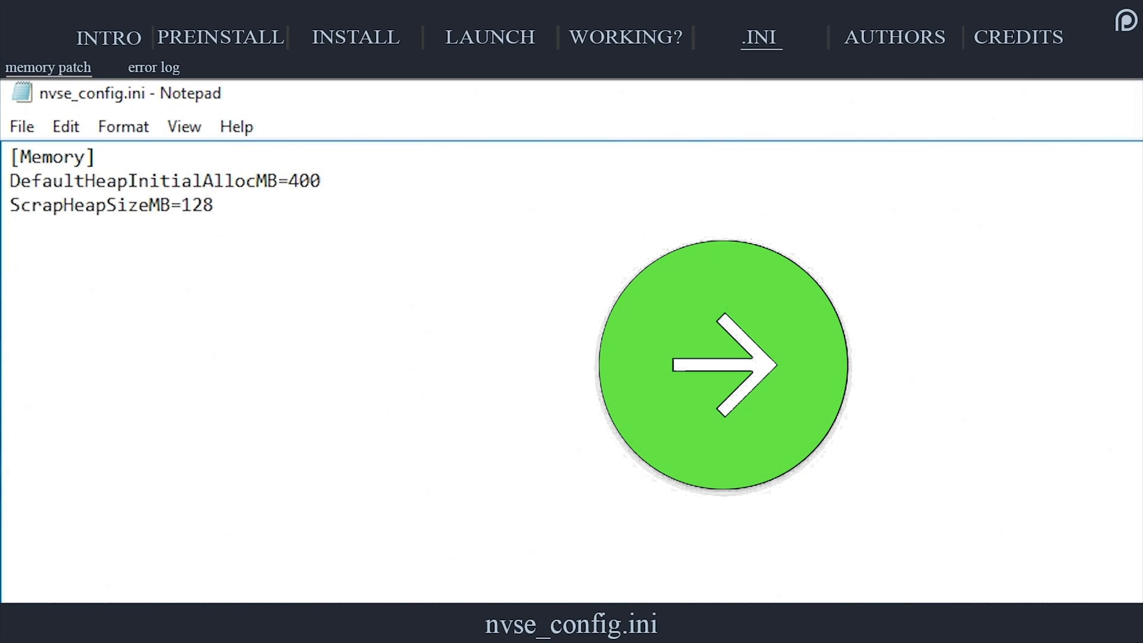
Create nvse_config.ini in Fallout New Vegas\Data\NVSE, accepting the extension change, and open it in Notepad.
left_click(721, 366)
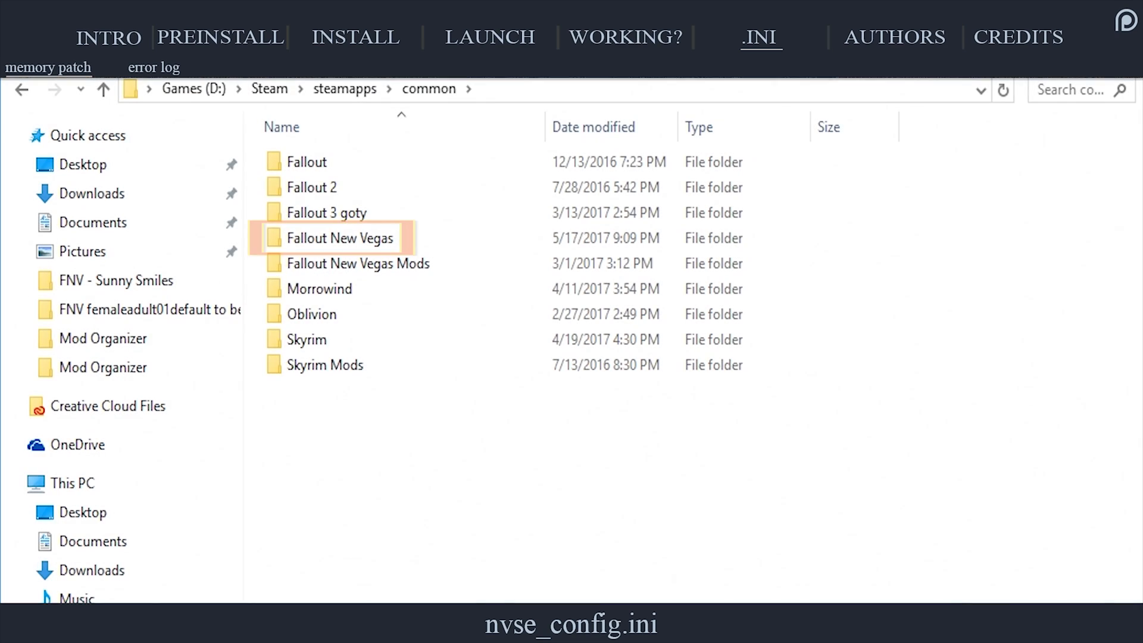
double_click(339, 238)
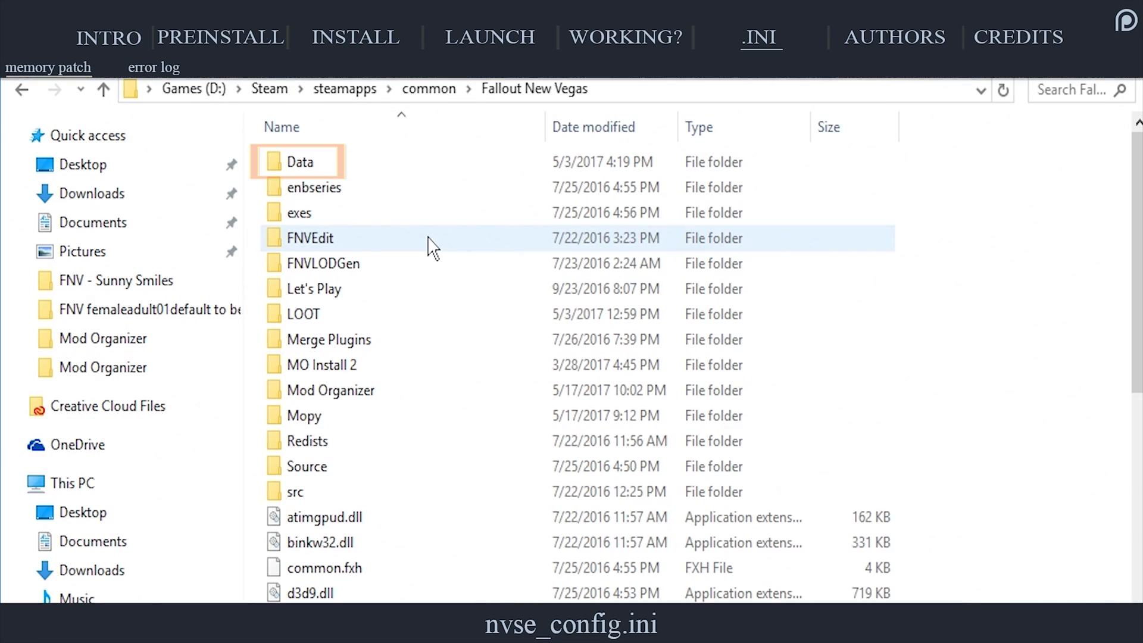
double_click(300, 160)
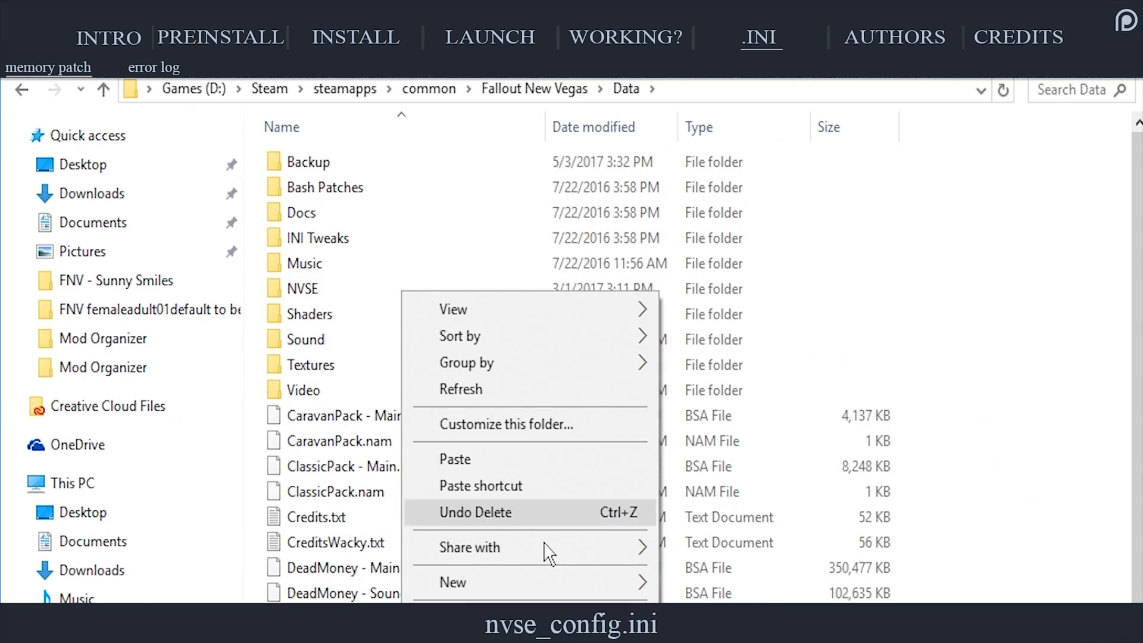
mouse_move(453, 582)
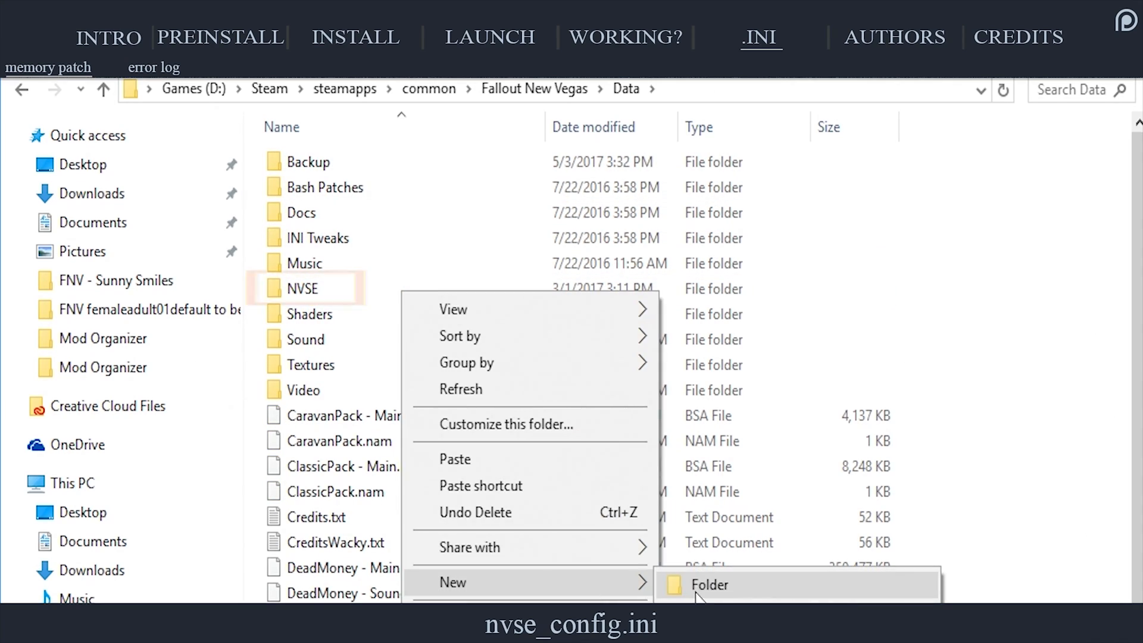
left_click(350, 301)
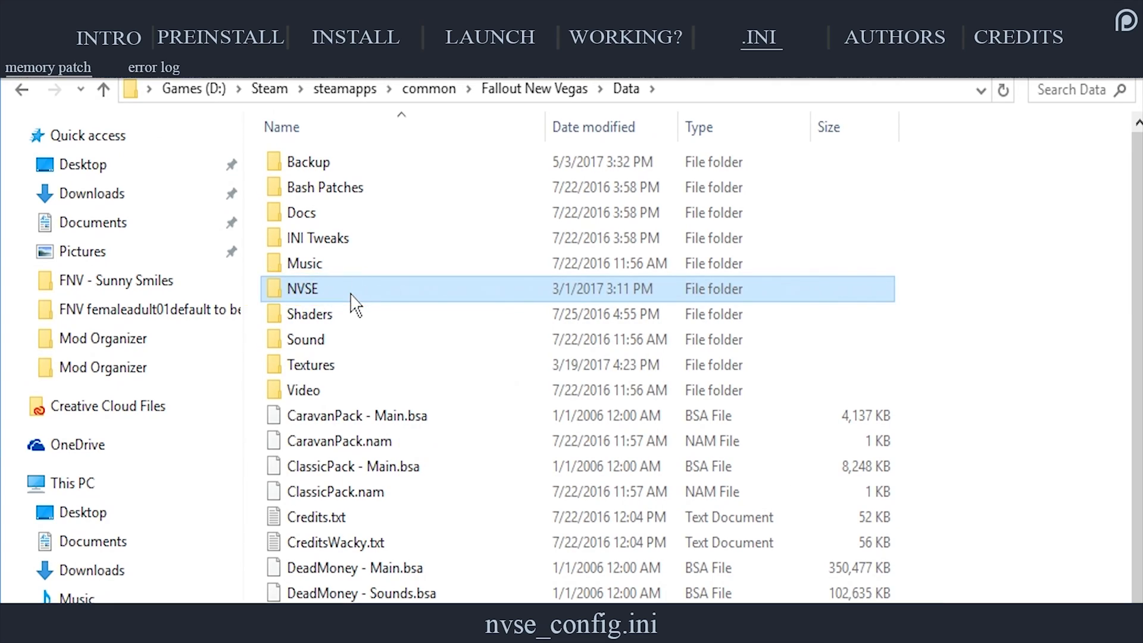
double_click(301, 288)
type("nvse_co")
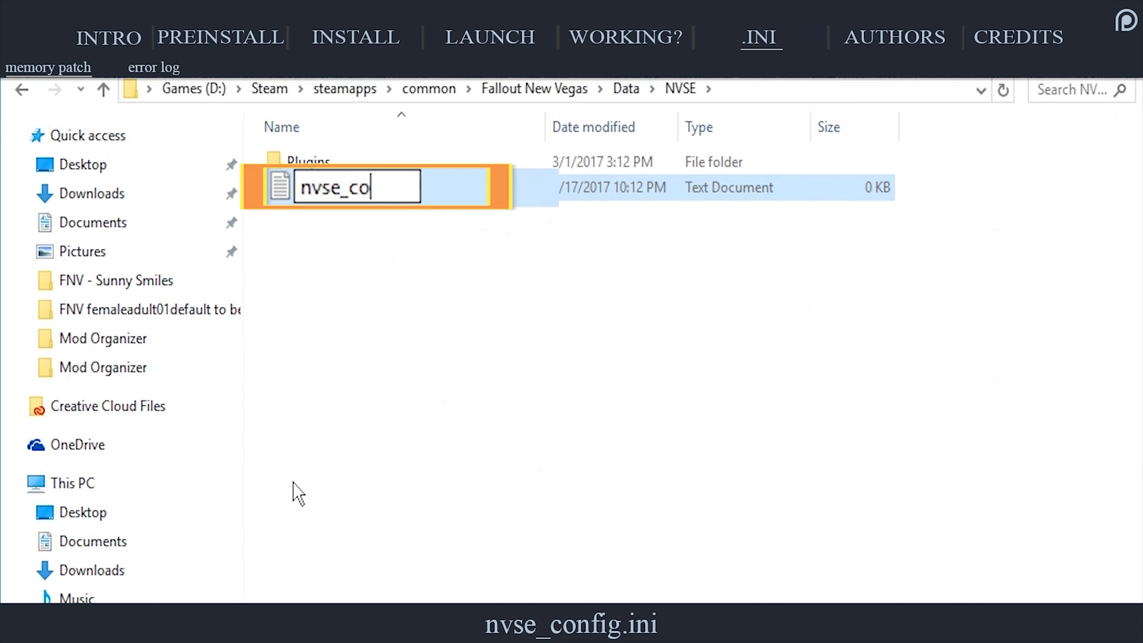
key("enter")
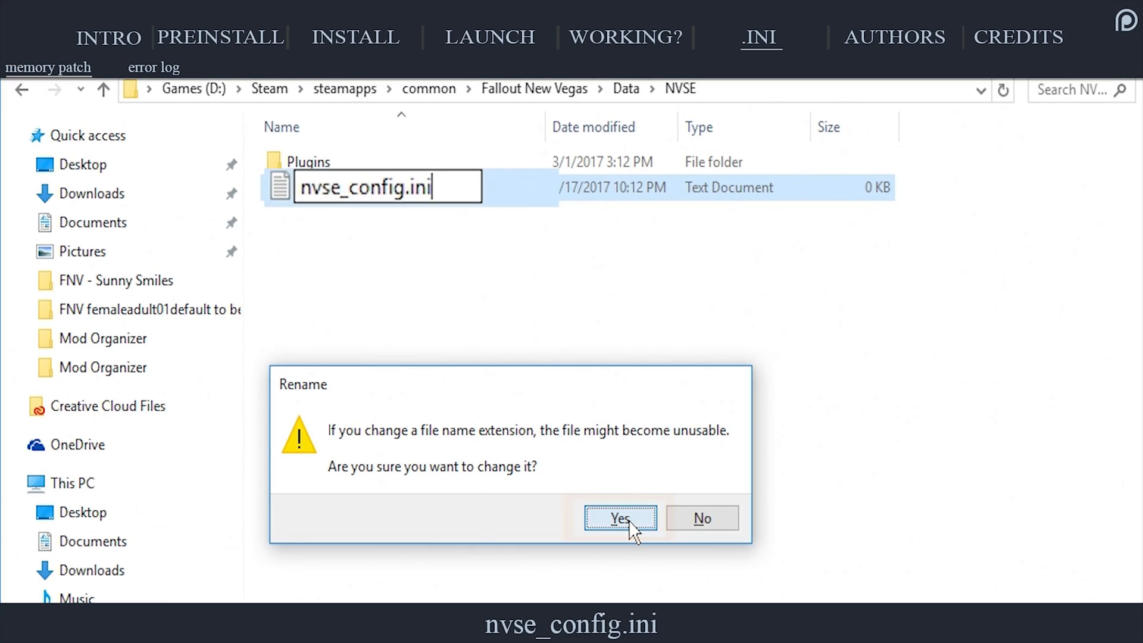
left_click(619, 518)
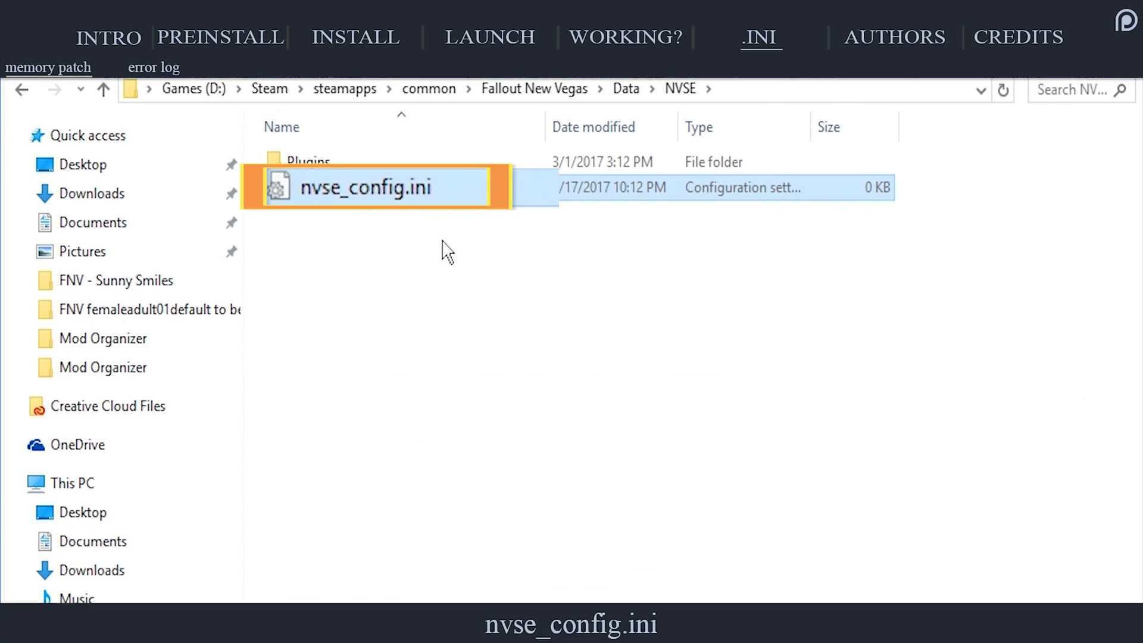
double_click(367, 187)
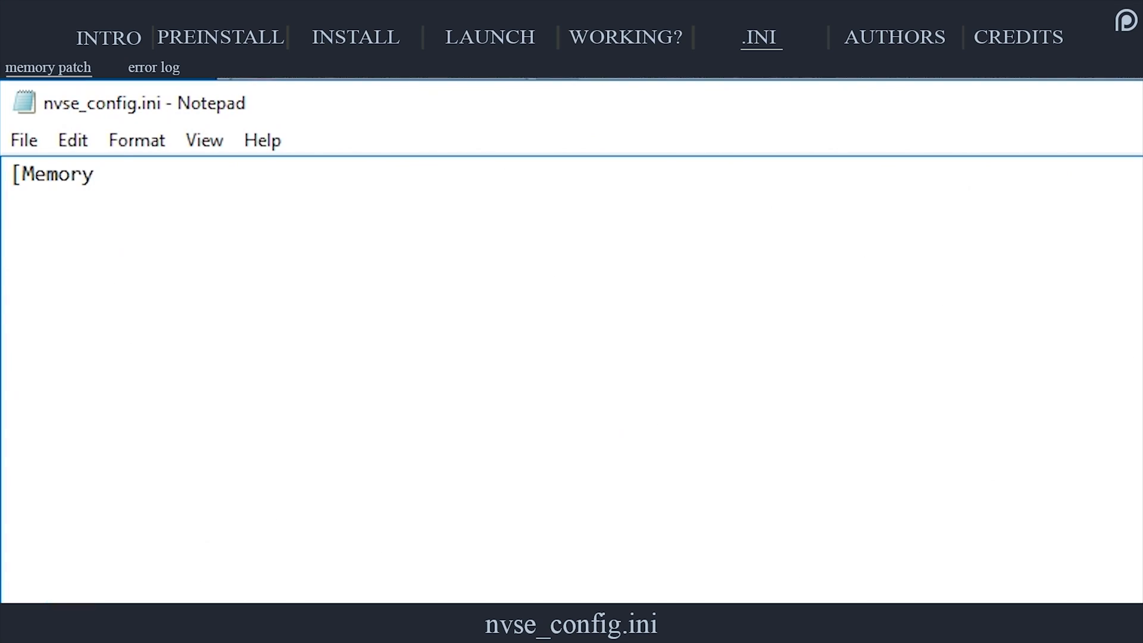
Write a [Memory] section with DefaultHeapInitialAllocMB=400 and ScrapHeapSizeMB=128.
type("]")
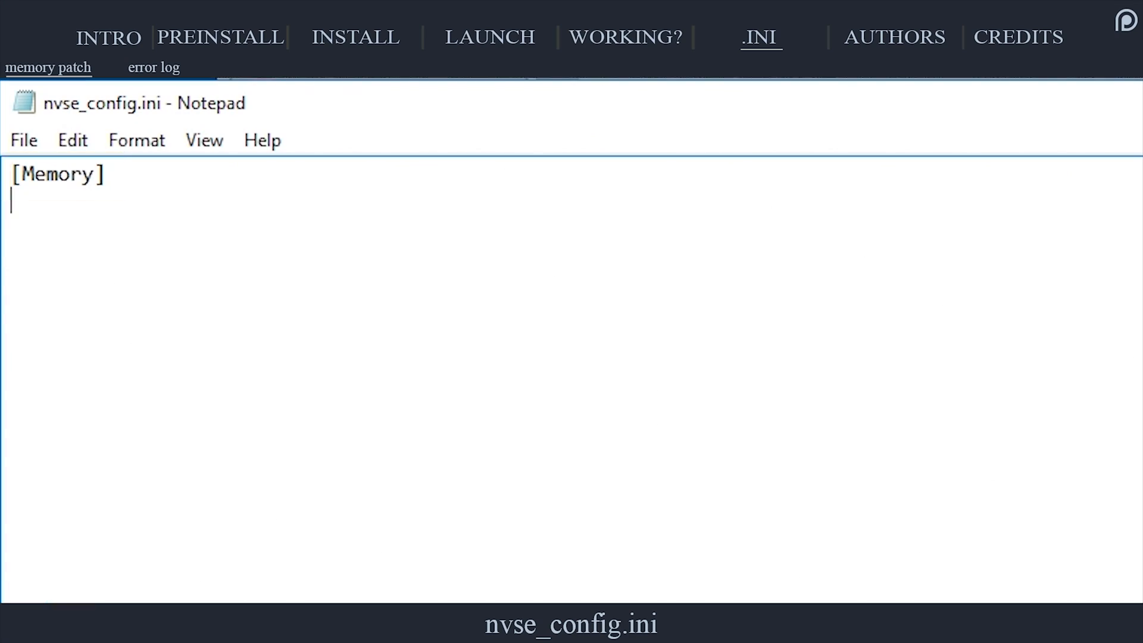
type("DefaultHeap")
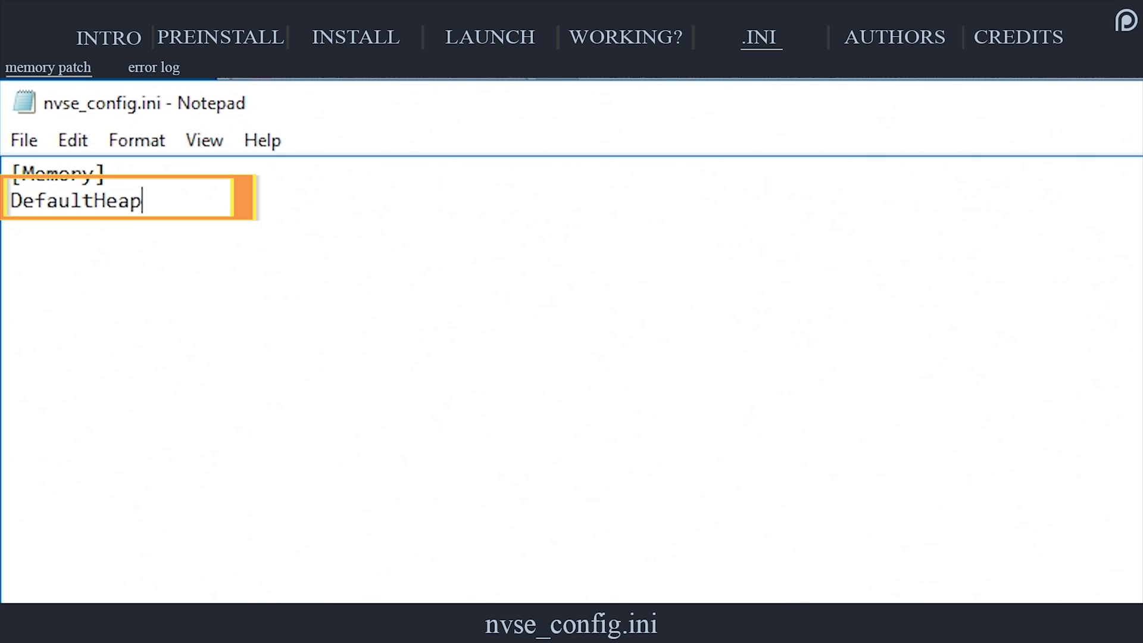
type("InitialAllocMB=")
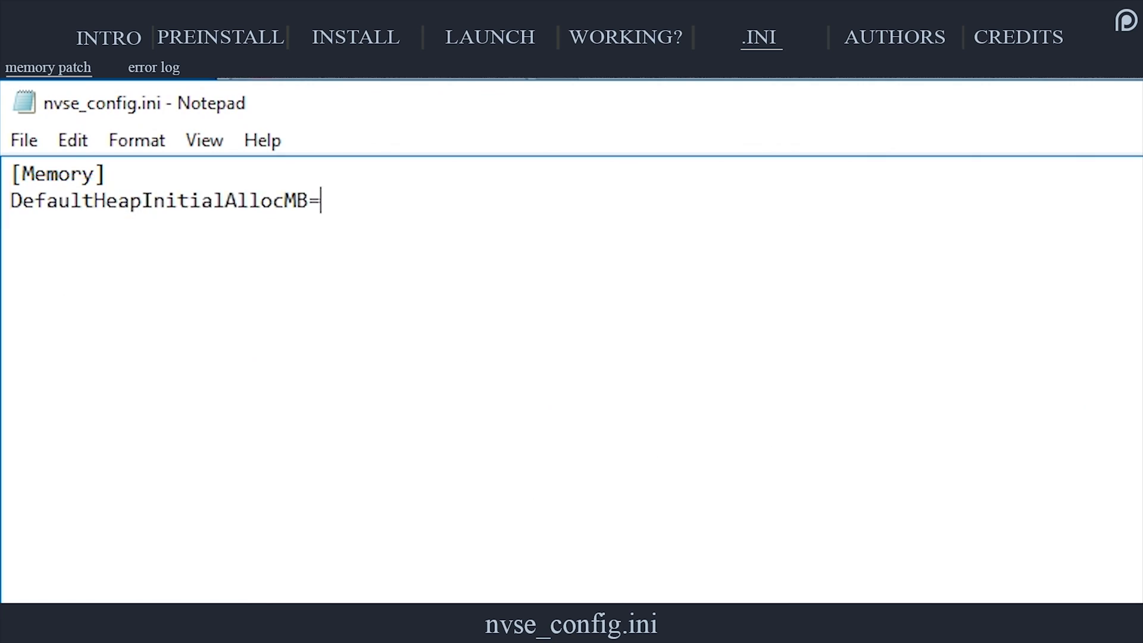
type("400")
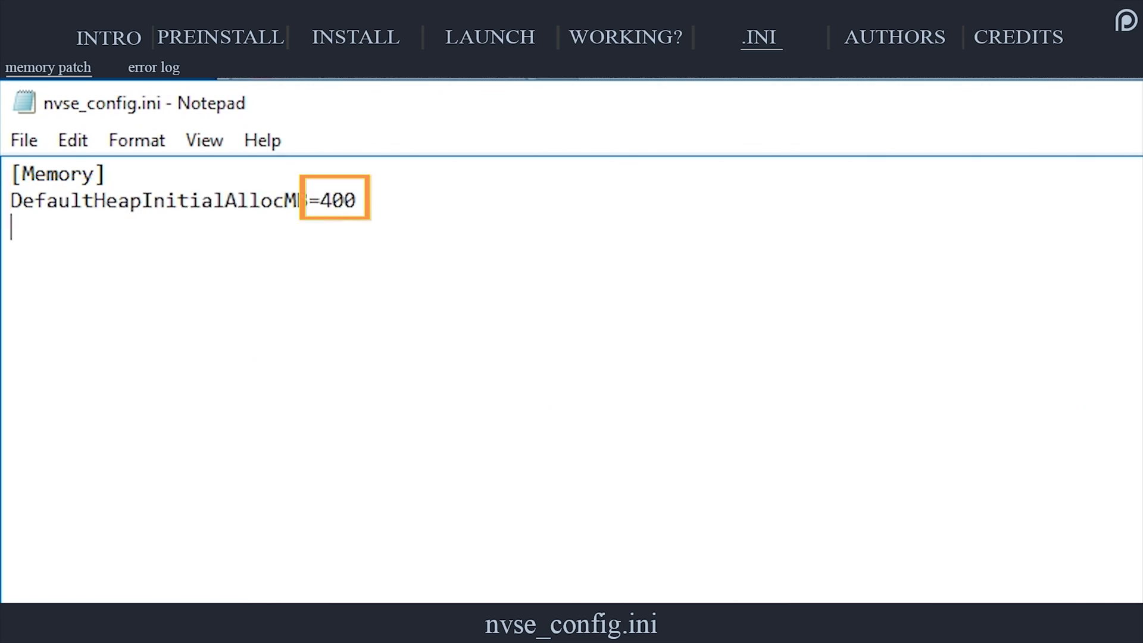
type("ScrapHeapSi")
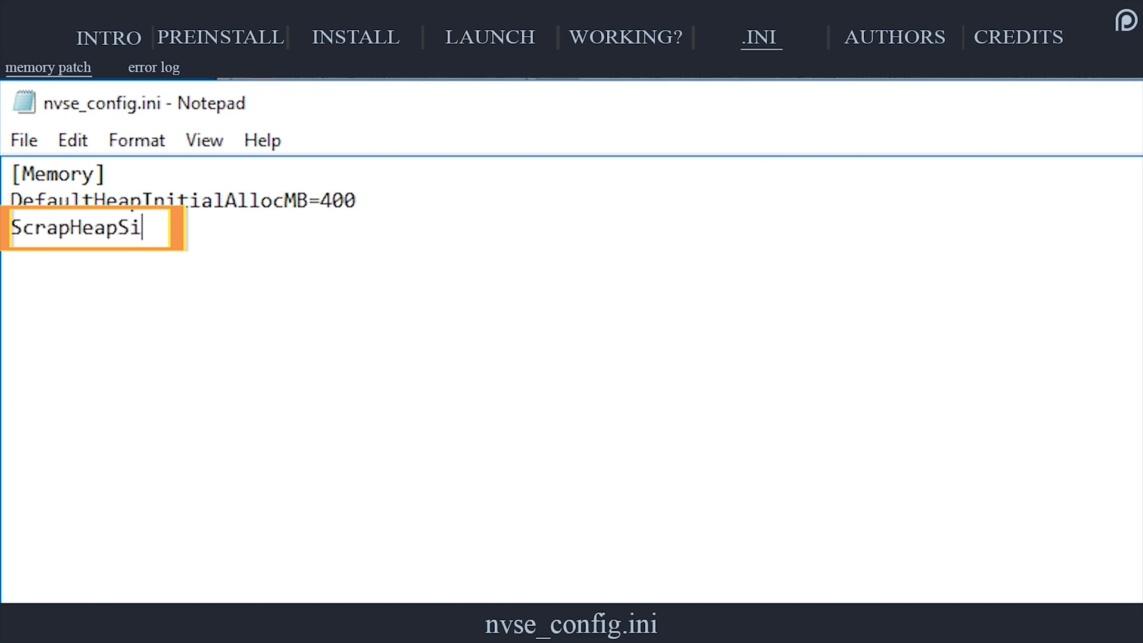
type("zeMB=")
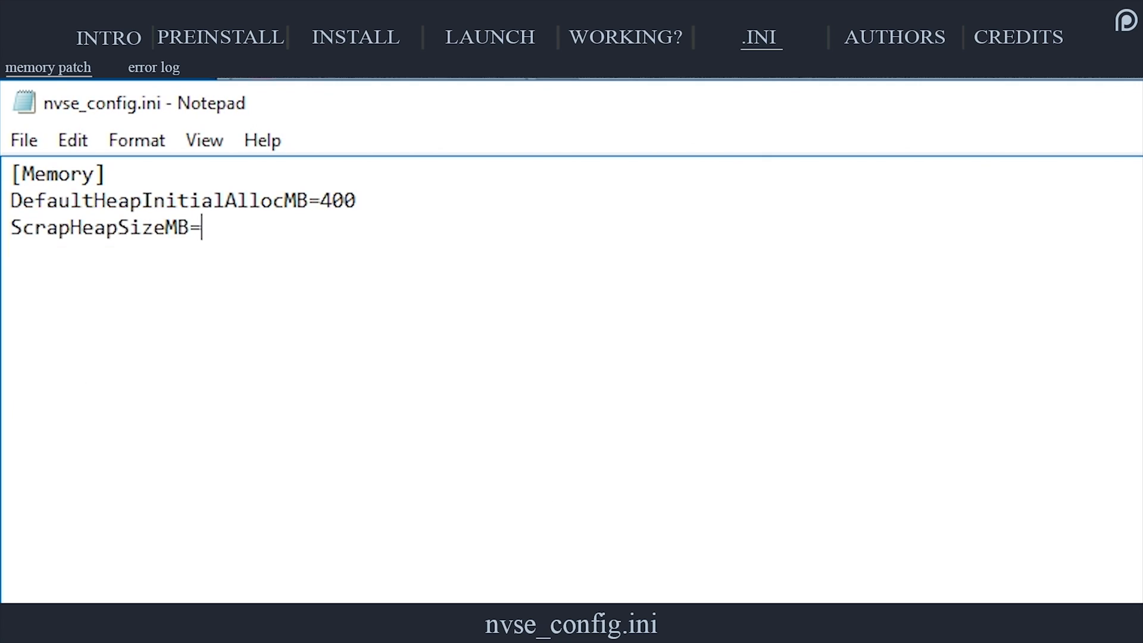
type("128")
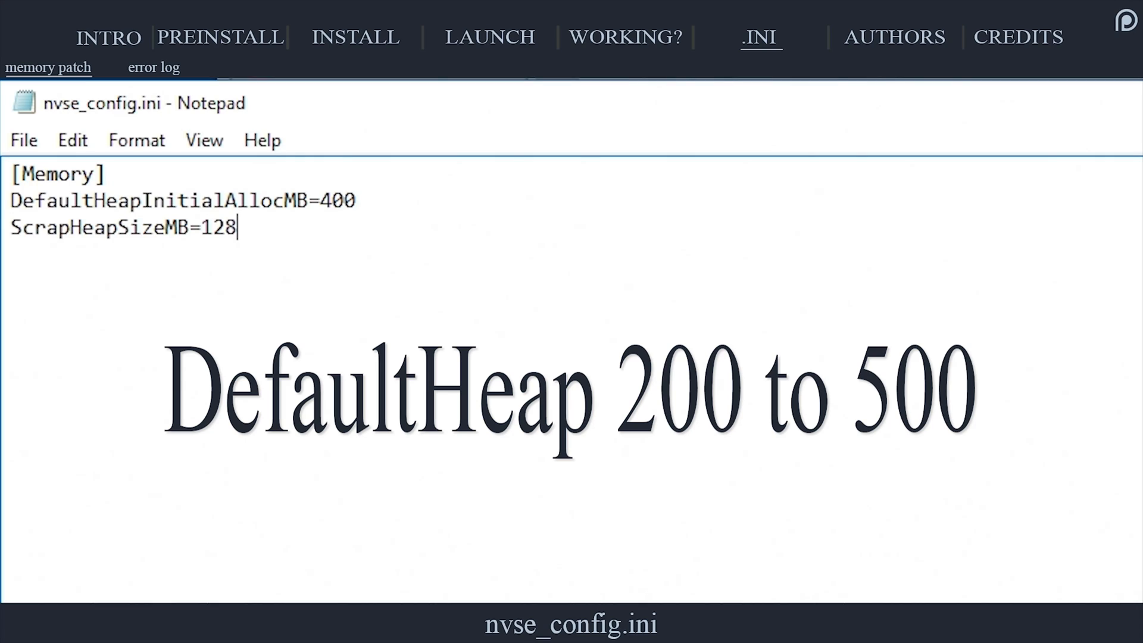
left_click(154, 67)
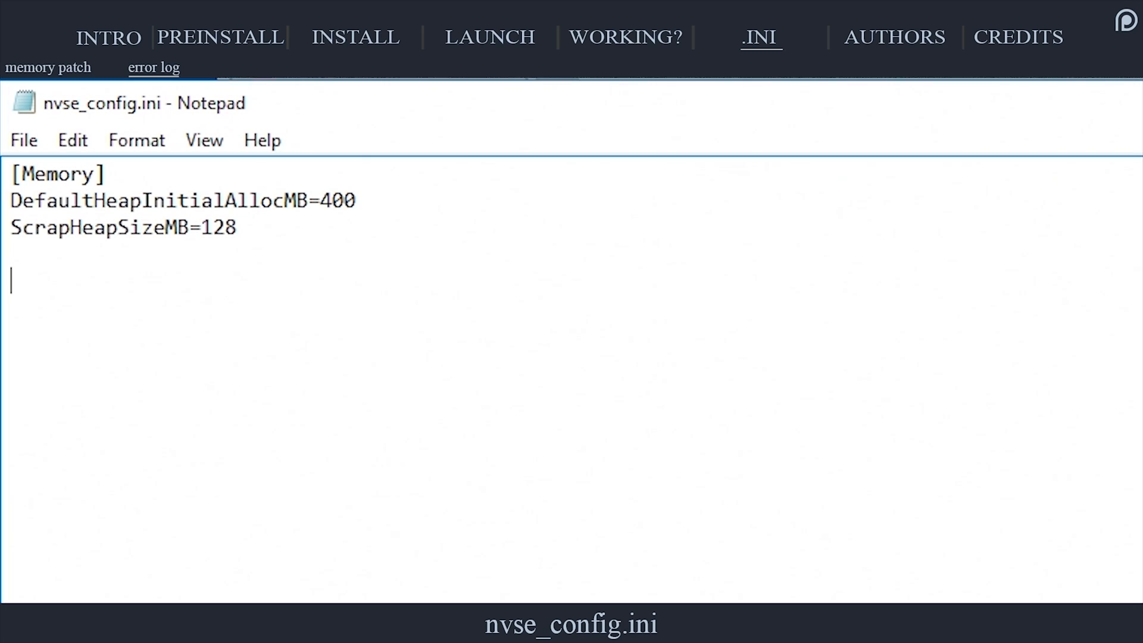
Add a [Logging] section with EnableGameErrorLog=1 and save nvse_config.ini.
type("[Logging")
type("Enable")
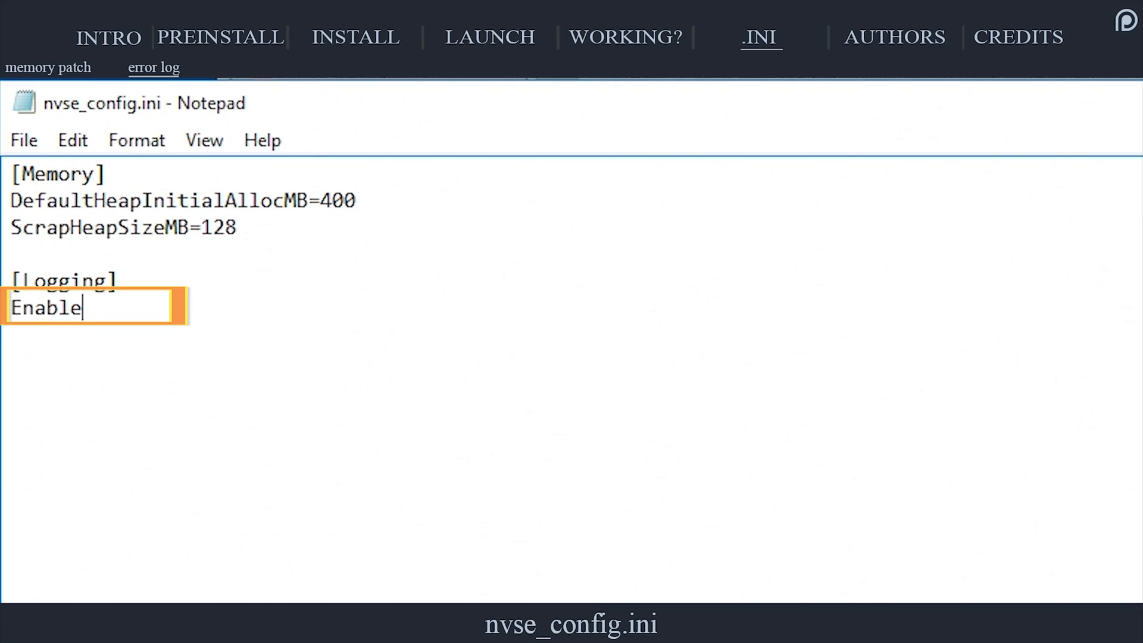
type("GameErrorL")
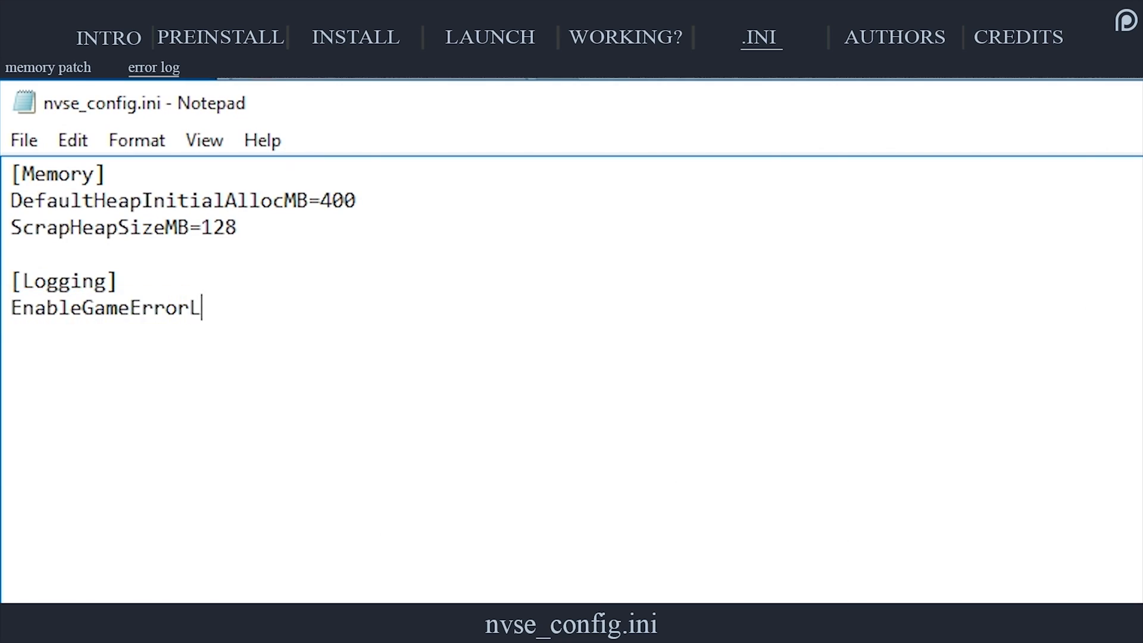
type("og=1")
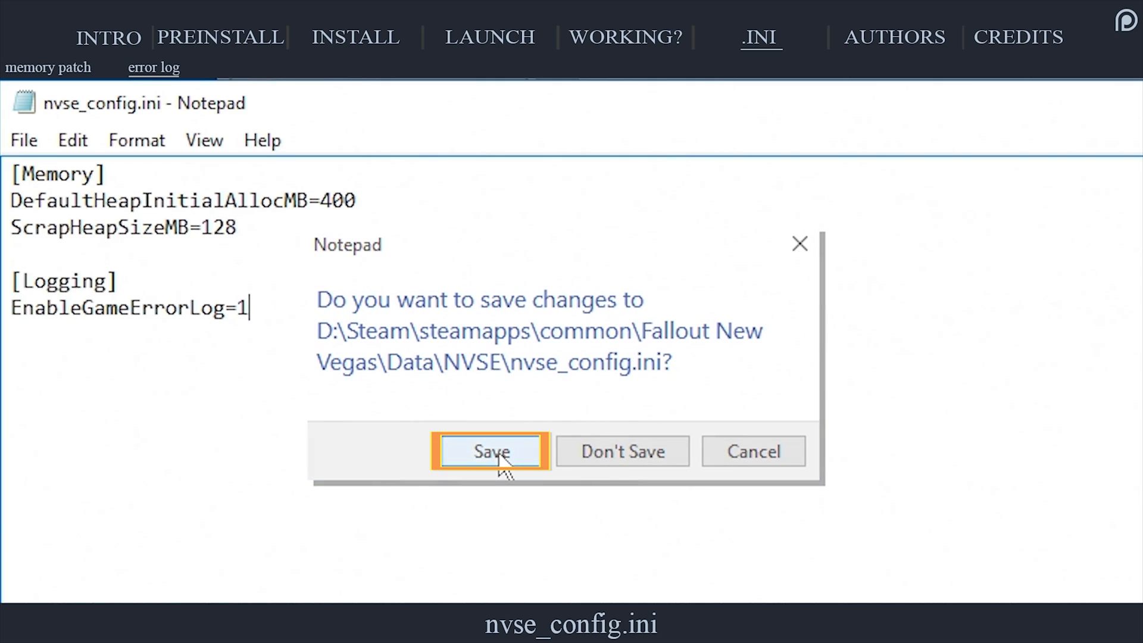
left_click(489, 451)
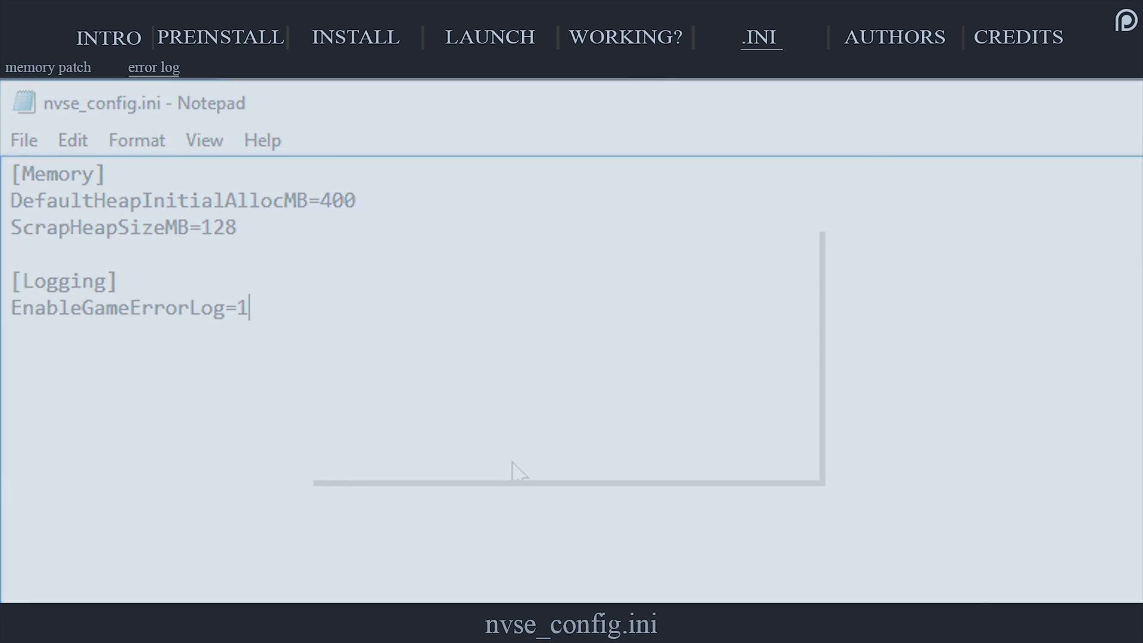
left_click(894, 37)
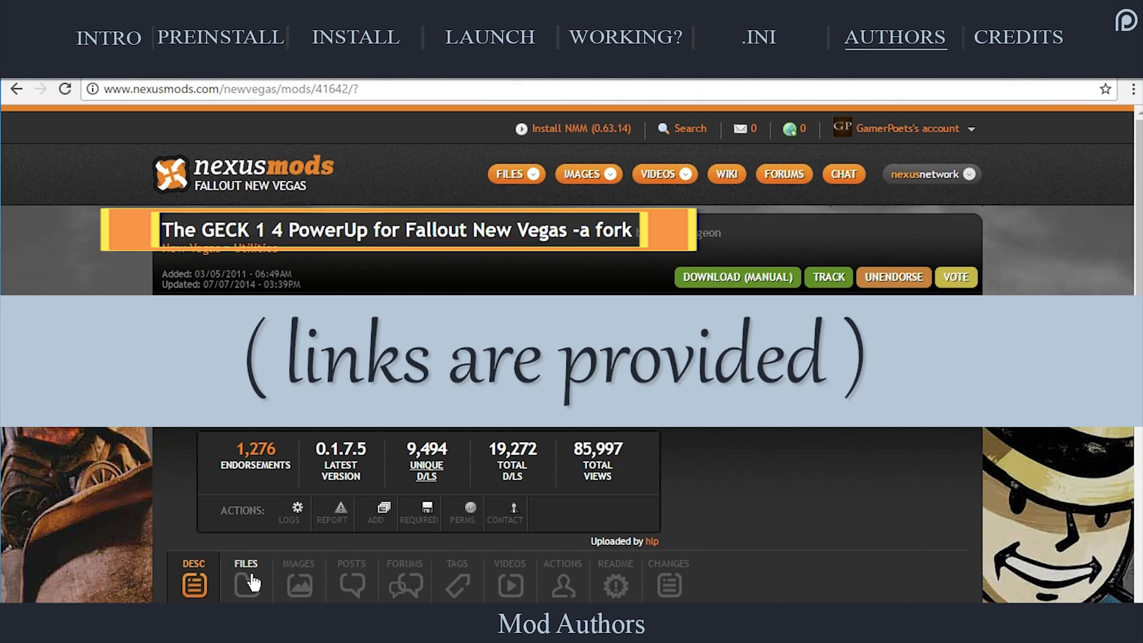
Download the geck-powerup-nv 0.1.7.5 main file manually from the mod's Files list.
left_click(245, 570)
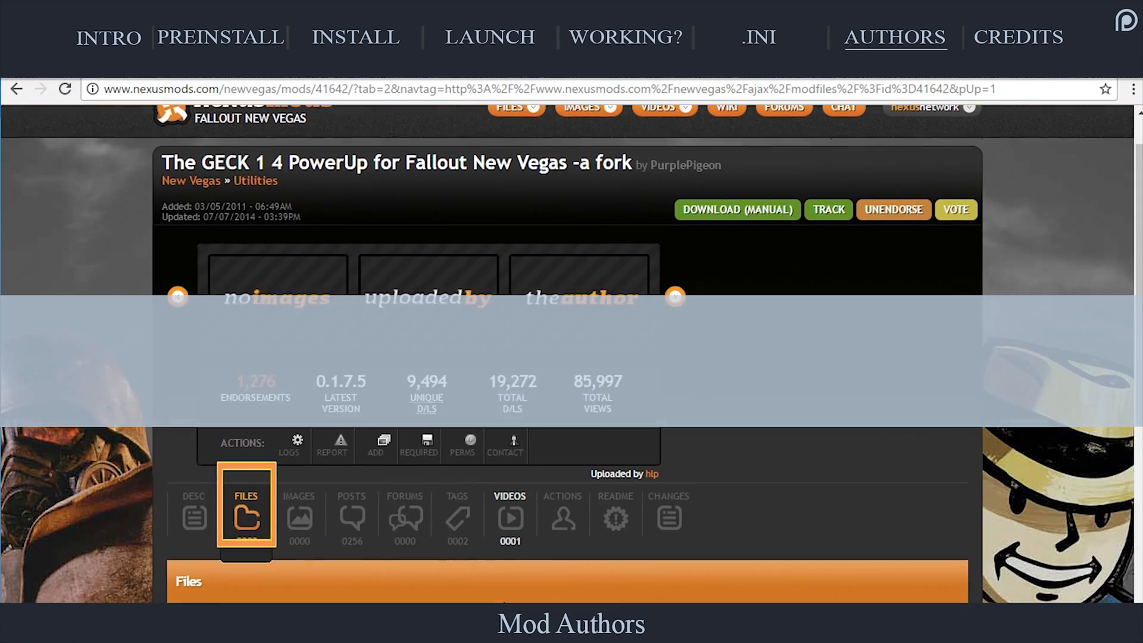
scroll("down", 3)
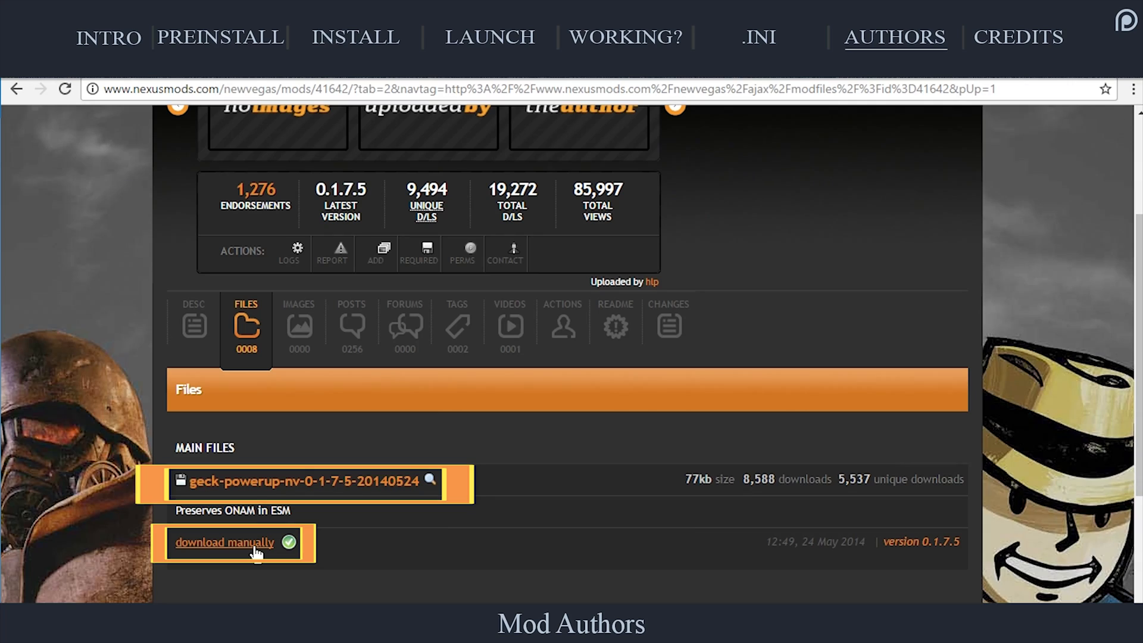
left_click(222, 543)
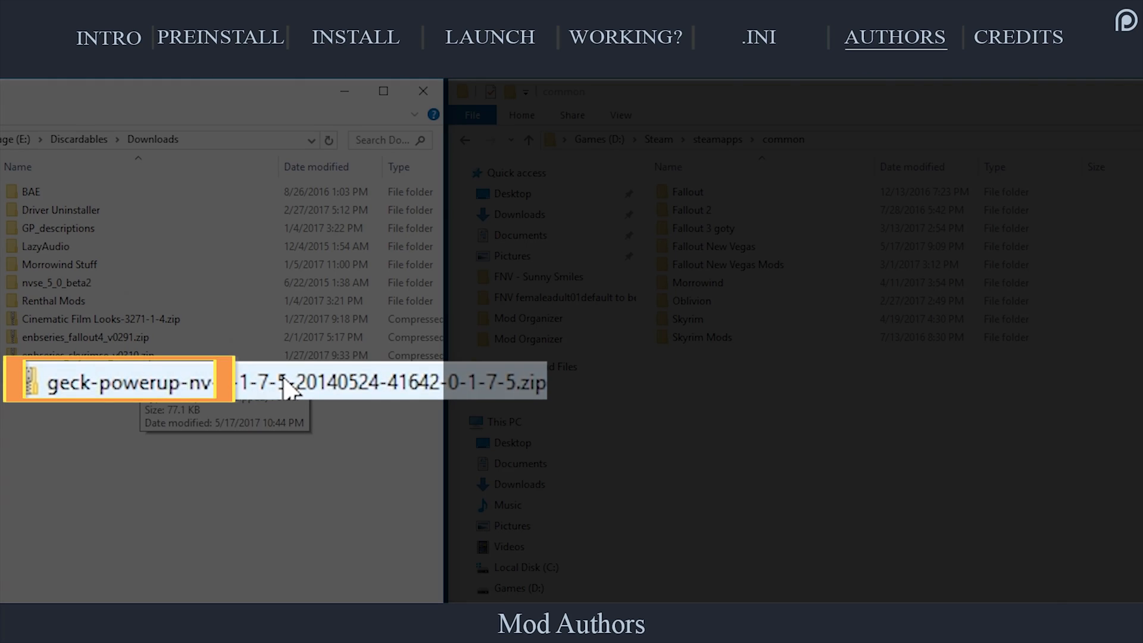
Select the data folder, geckpu-nv-14.dll and geckpu-nv-14.exe inside the downloaded PowerUp zip.
double_click(124, 382)
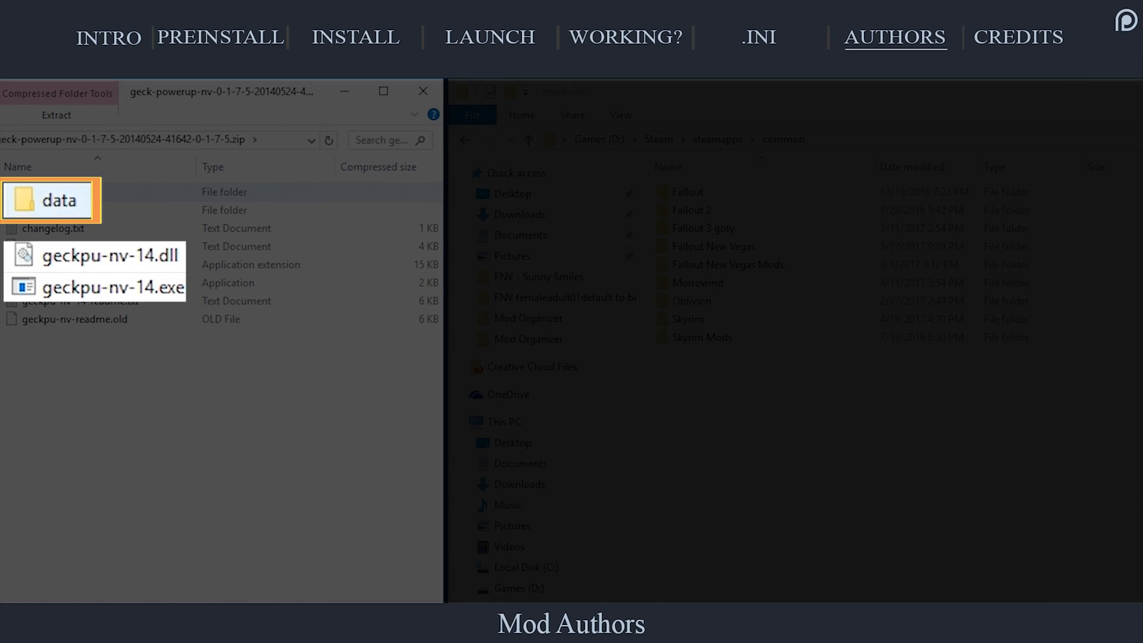
left_click(95, 264)
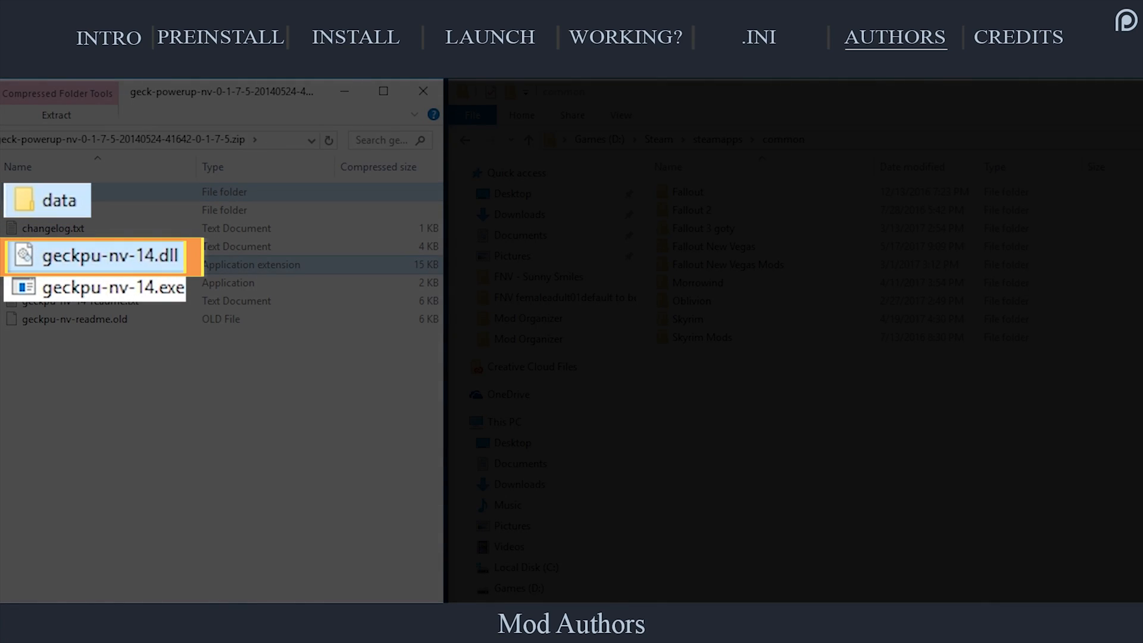
left_click(109, 287)
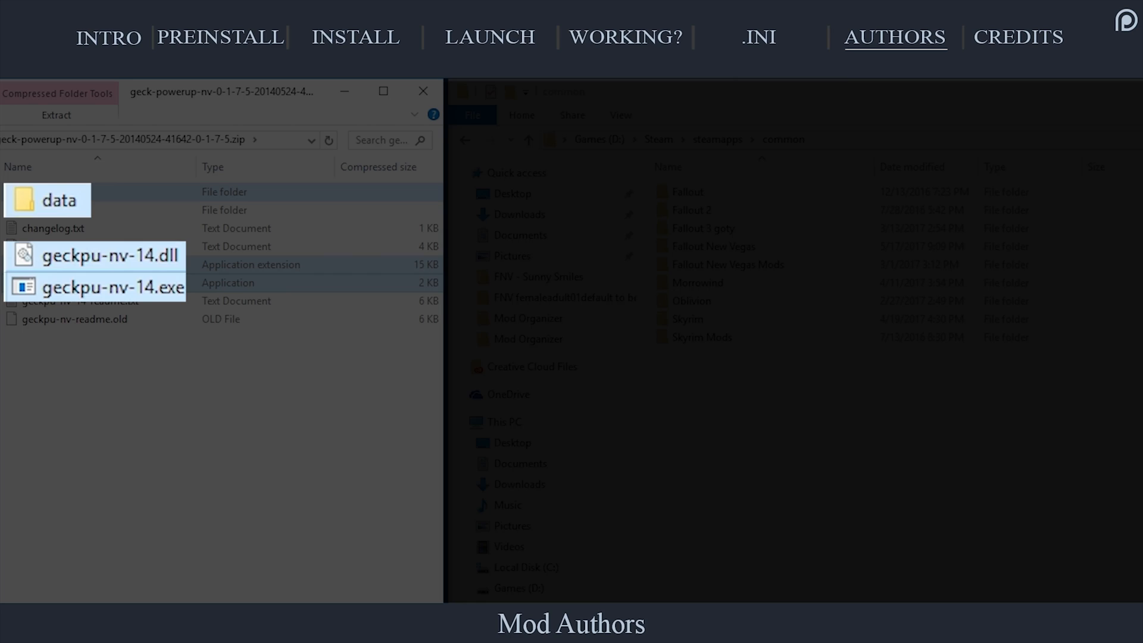
left_click(99, 287)
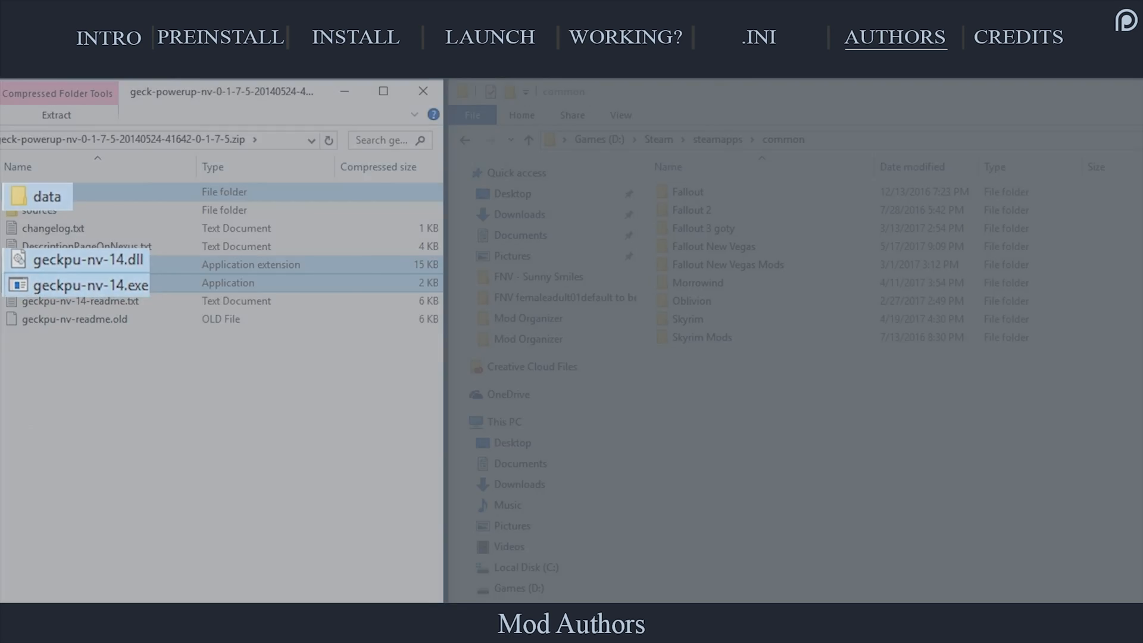
Bring up the Fallout New Vegas game folder and download the optional nvse_plugin_geckpu_ew file.
left_click(713, 246)
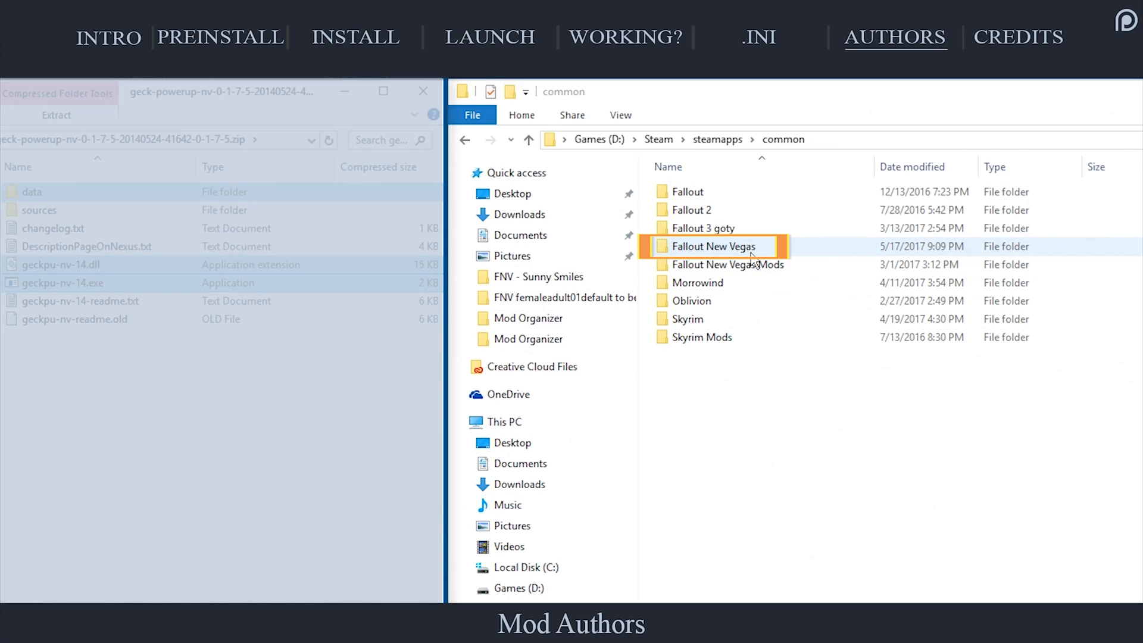
double_click(716, 247)
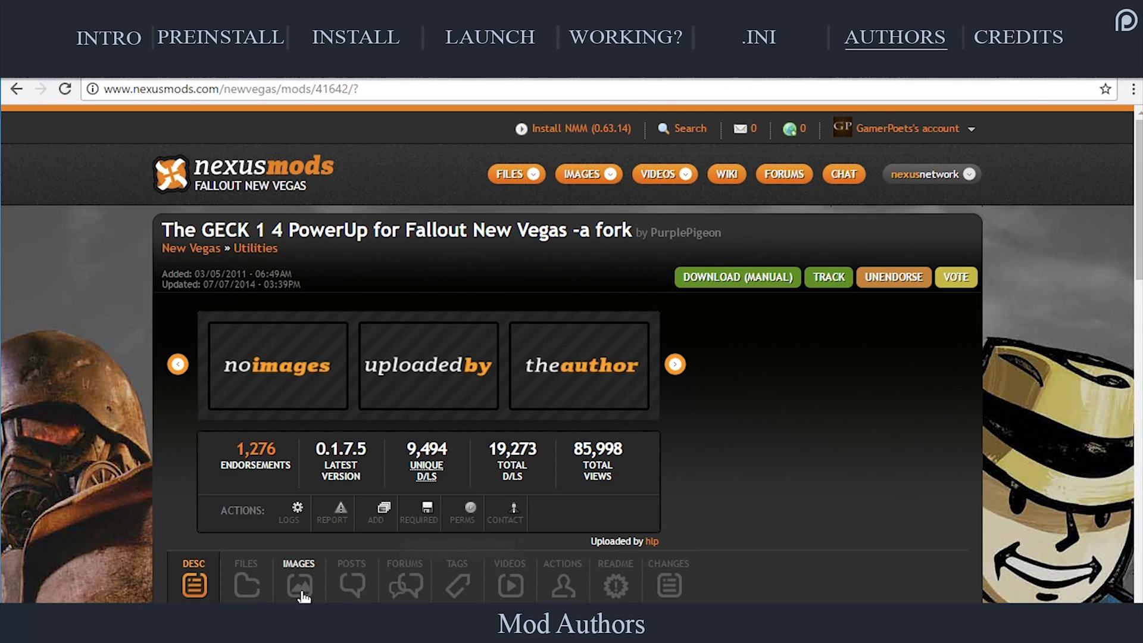
left_click(246, 576)
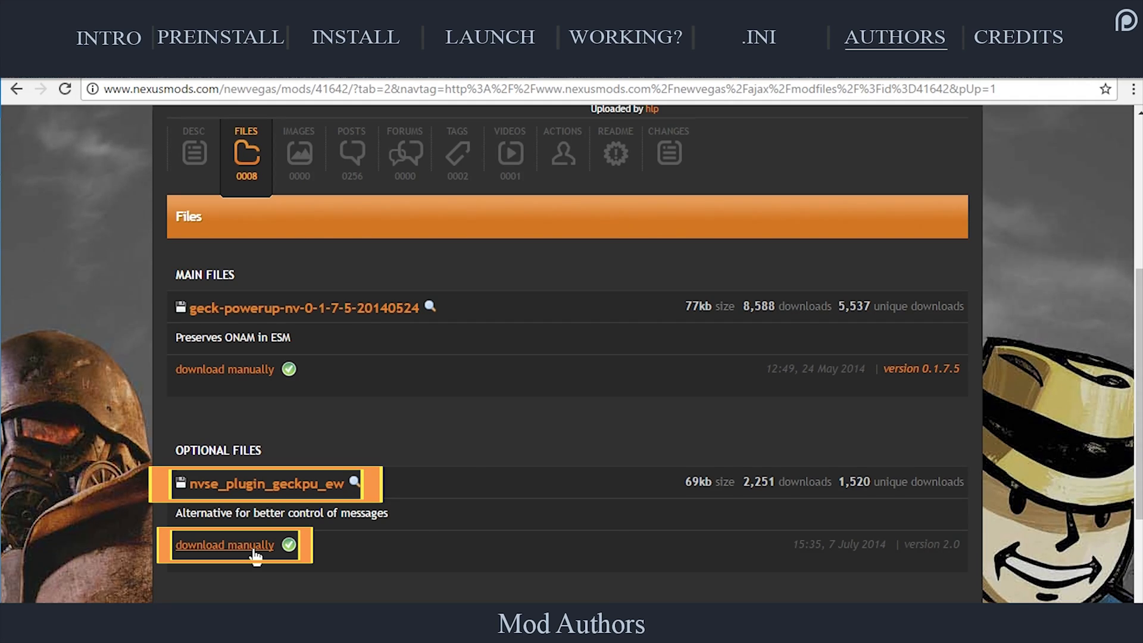
left_click(225, 544)
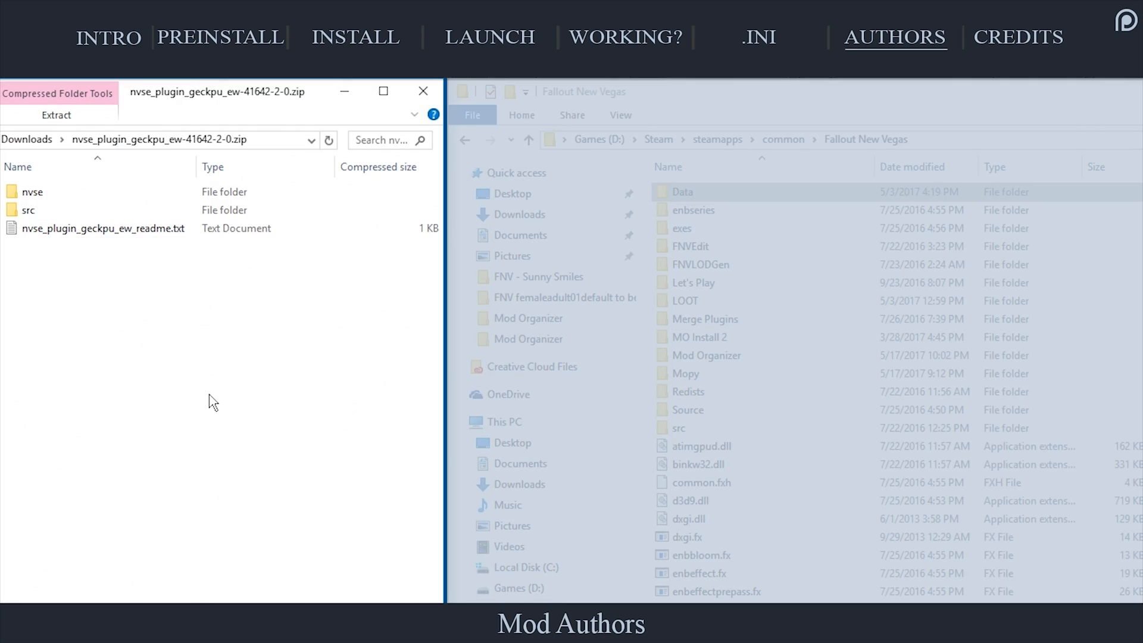
Check the Data folder, return to Fallout New Vegas and locate nvse_loader.exe with its context actions.
left_click(32, 192)
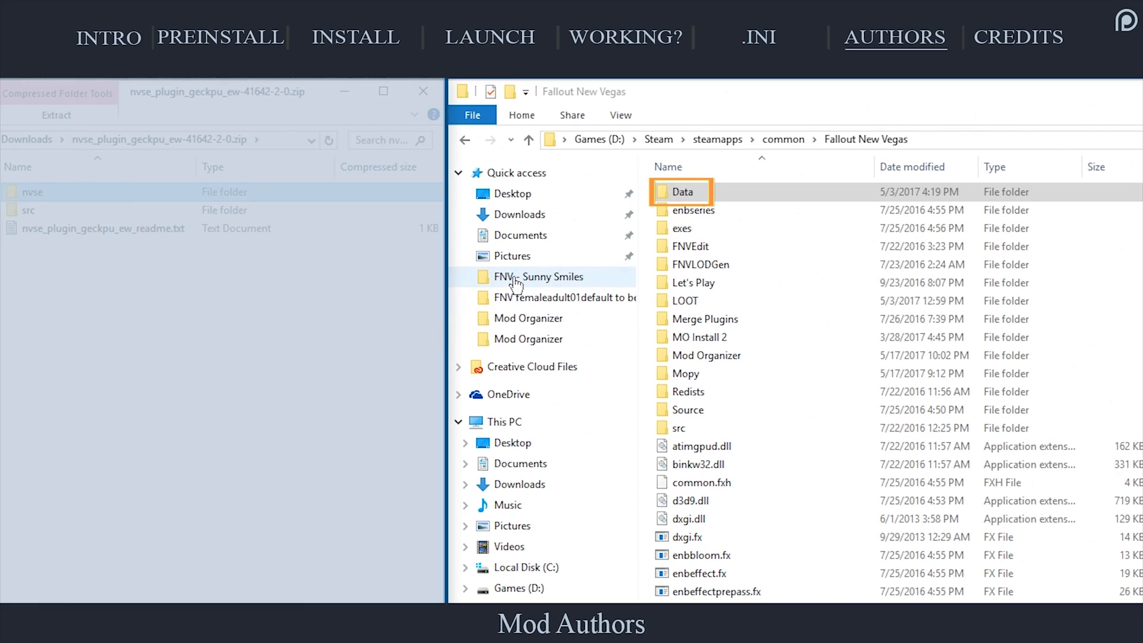
double_click(684, 192)
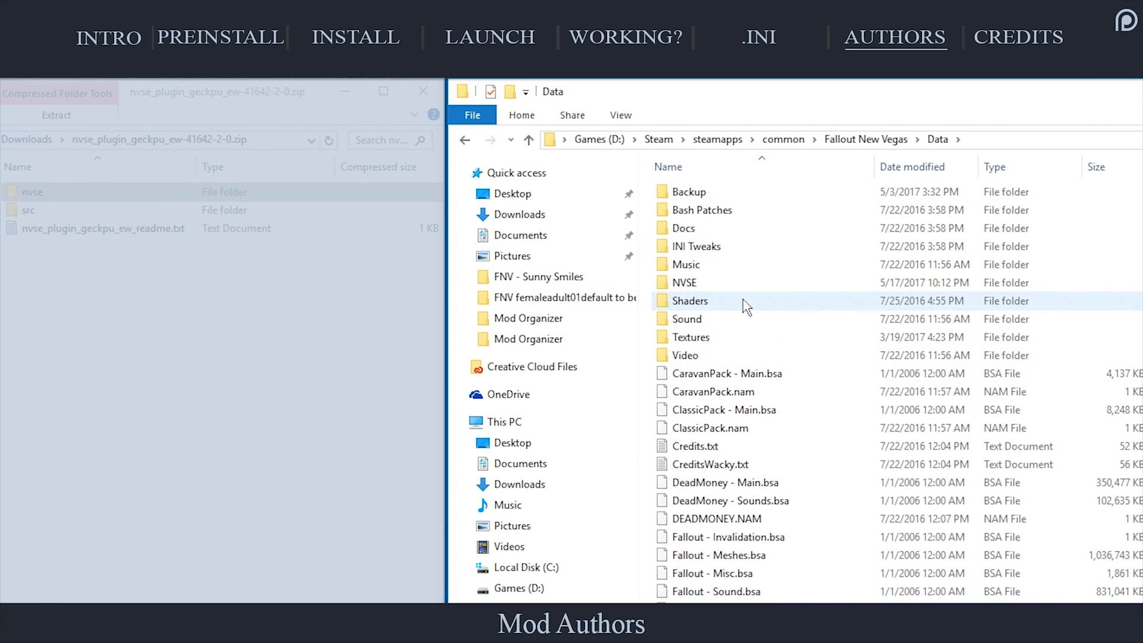
left_click(529, 140)
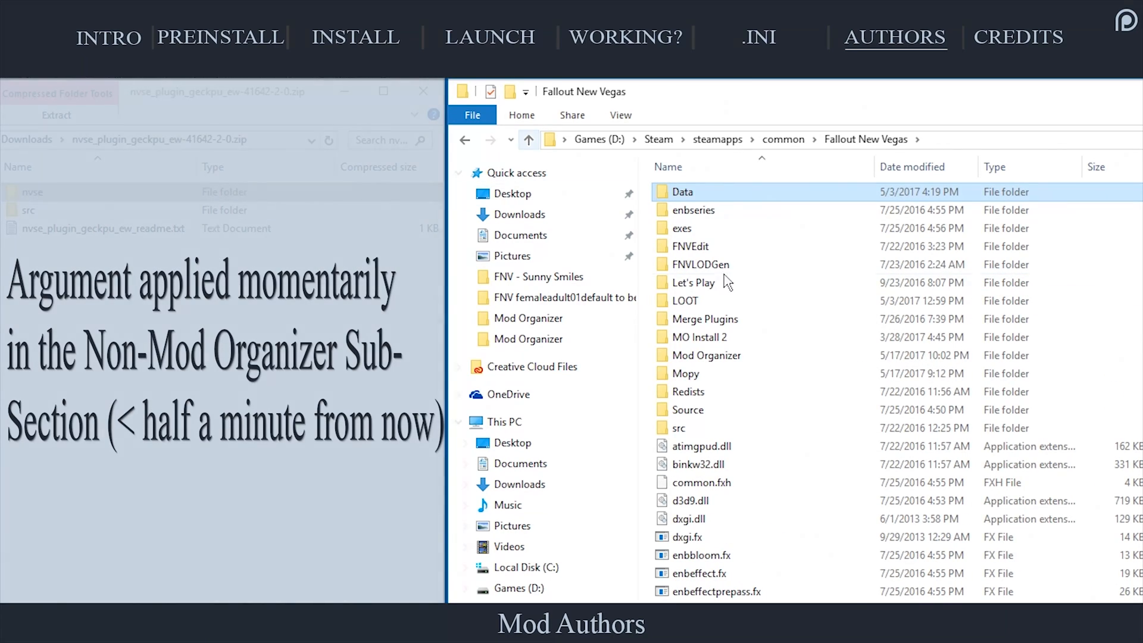
scroll("down", 3)
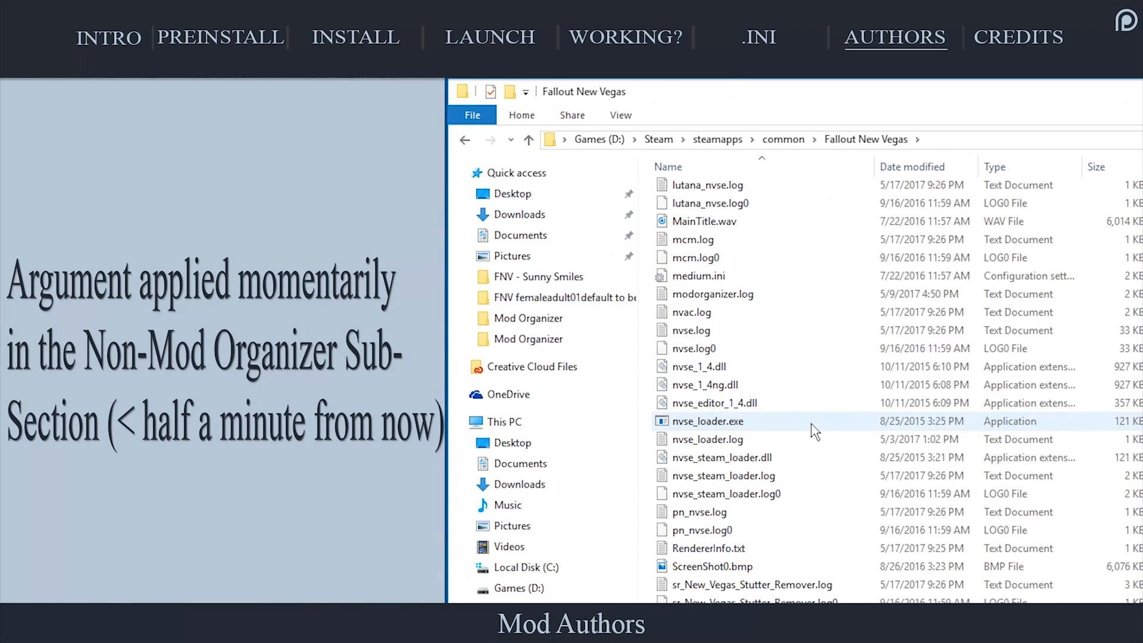
right_click(707, 421)
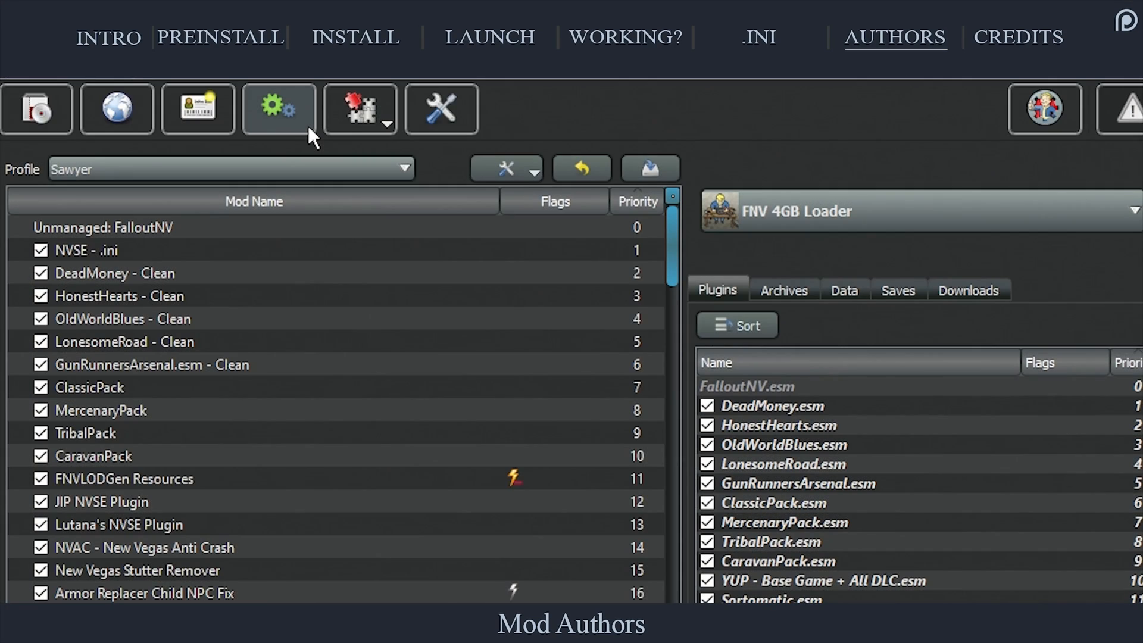
Point the Construction Kit executable's binary at nvse_loader.exe in Modify Executables.
left_click(279, 108)
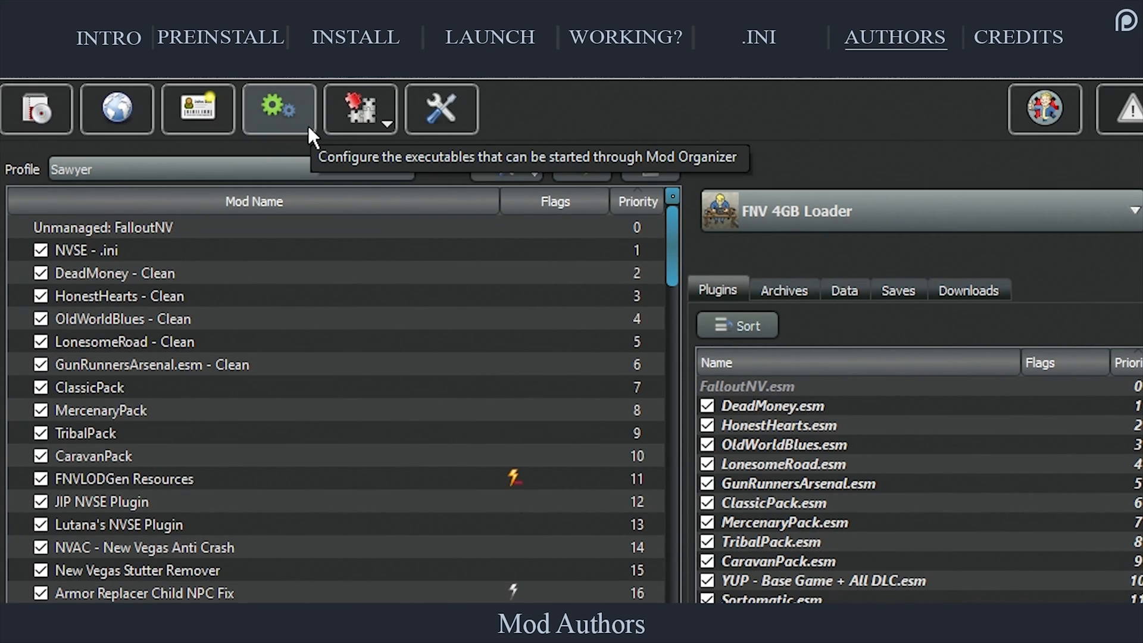
left_click(278, 108)
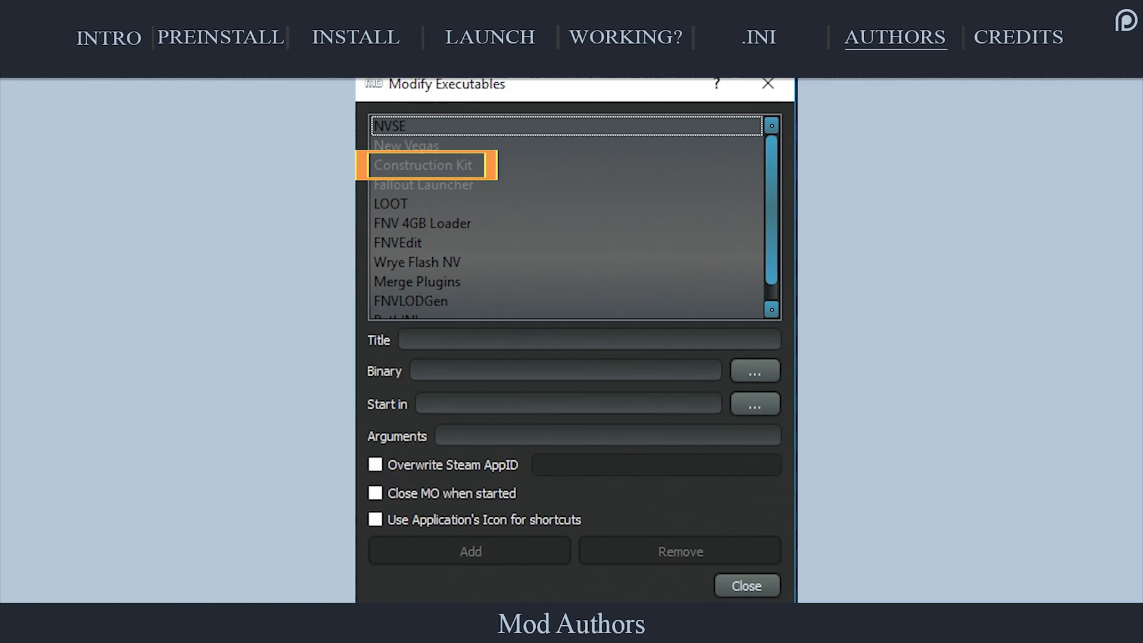
left_click(424, 164)
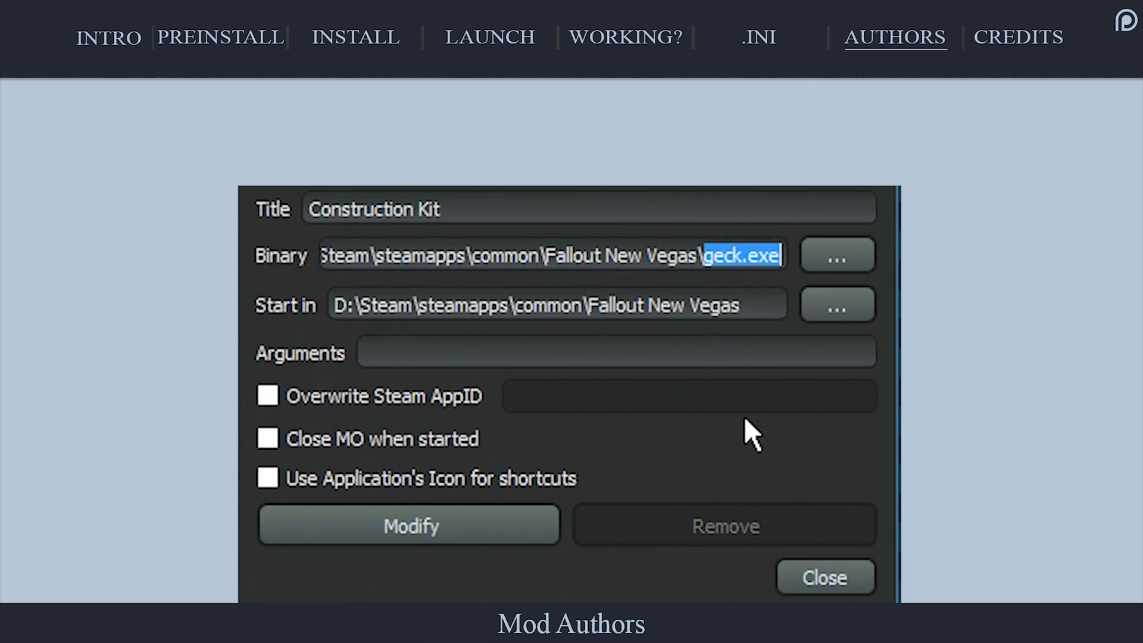
type("nvse_loader")
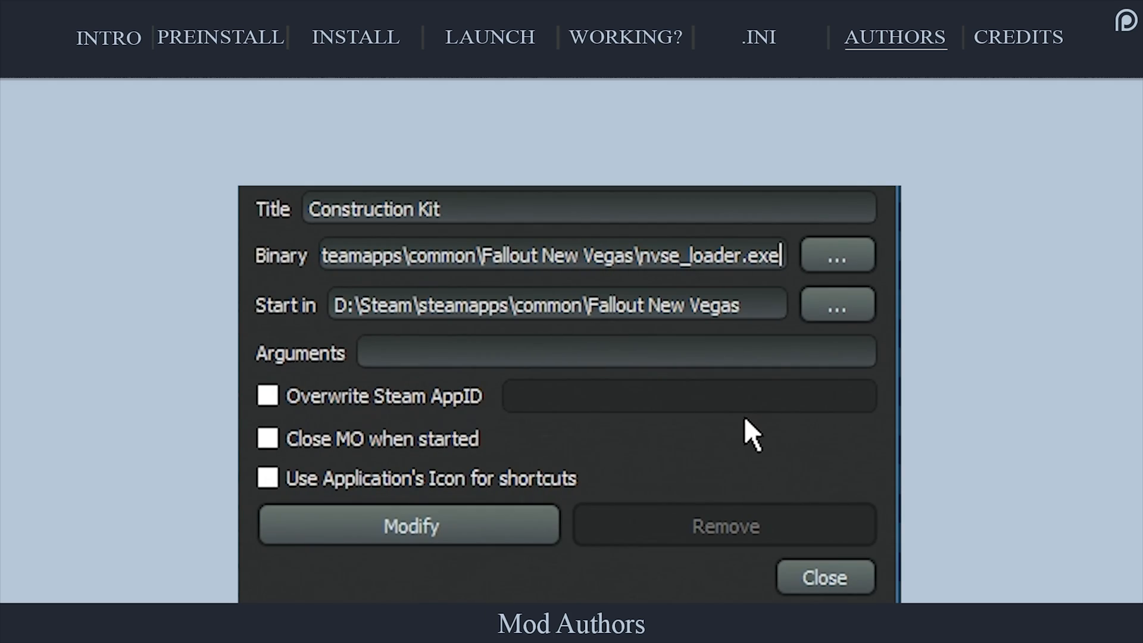
Give the Construction Kit entry the argument -editor and save the modification.
left_click(419, 353)
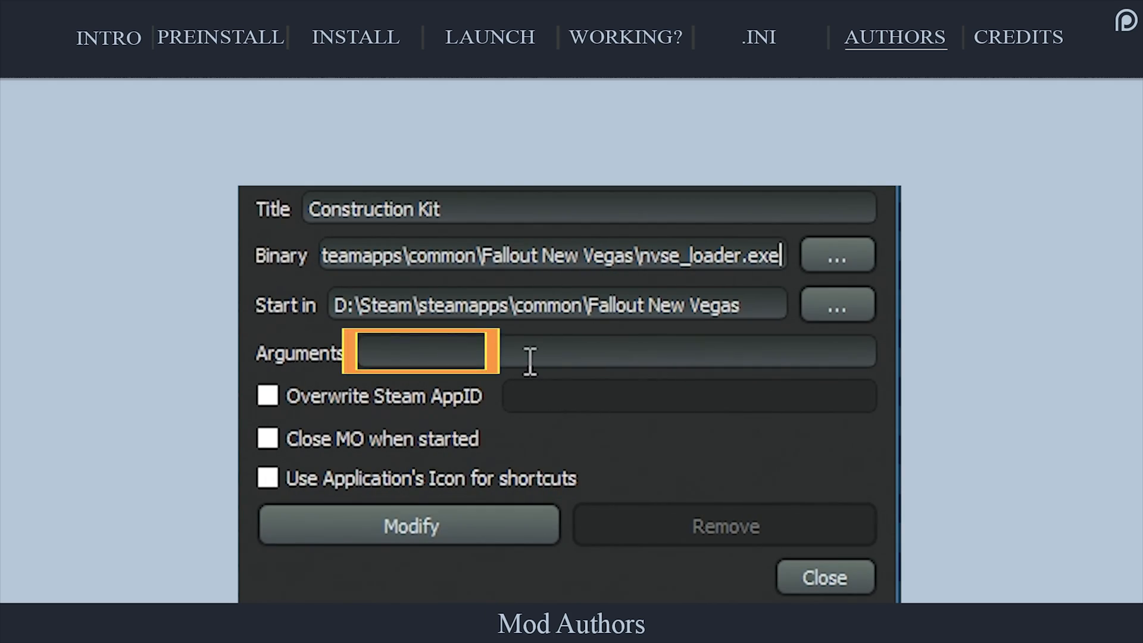
type("-editor")
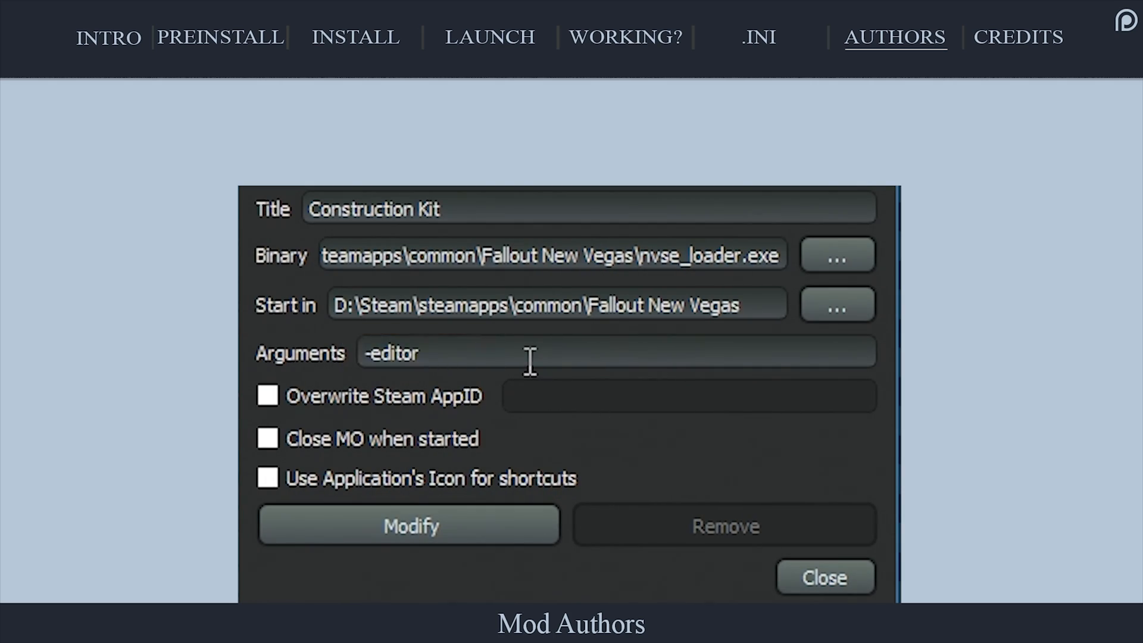
left_click(409, 525)
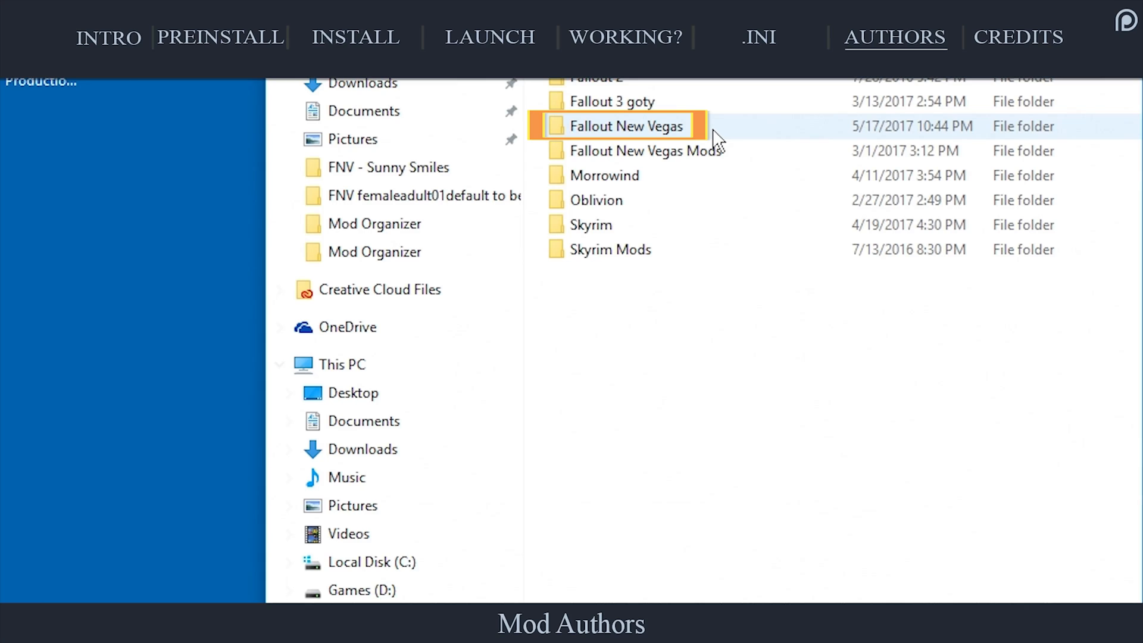
Send a Geck.exe shortcut from the Fallout New Vegas folder to the desktop.
double_click(625, 125)
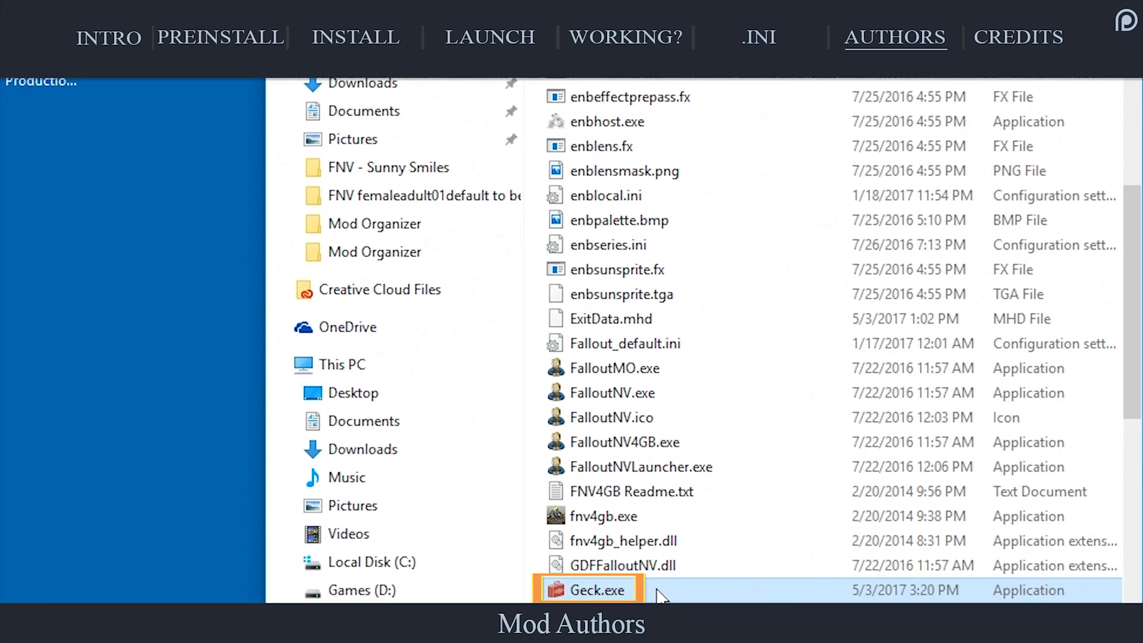
right_click(587, 590)
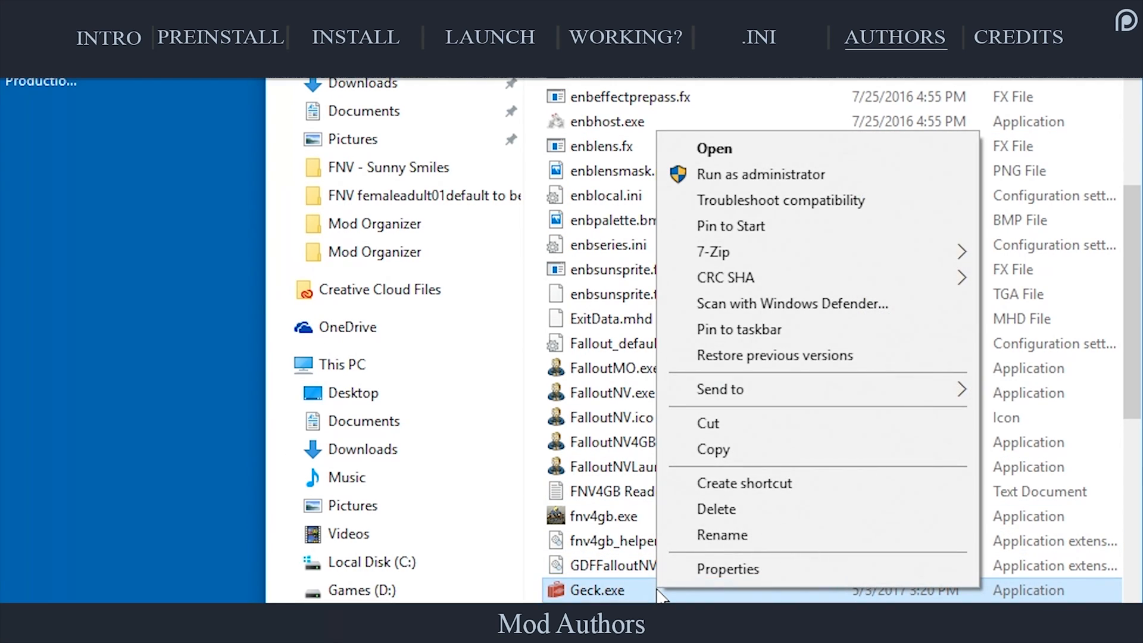
left_click(744, 482)
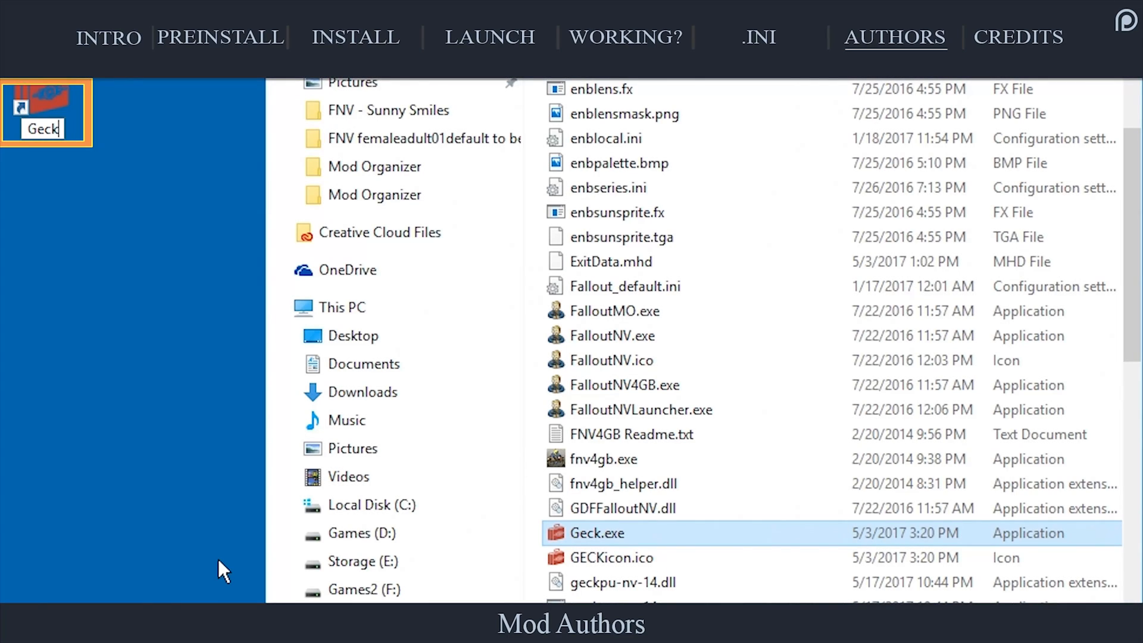
Set the Geck-NVSE shortcut's target to nvse_loader.exe -editor and apply it.
right_click(46, 110)
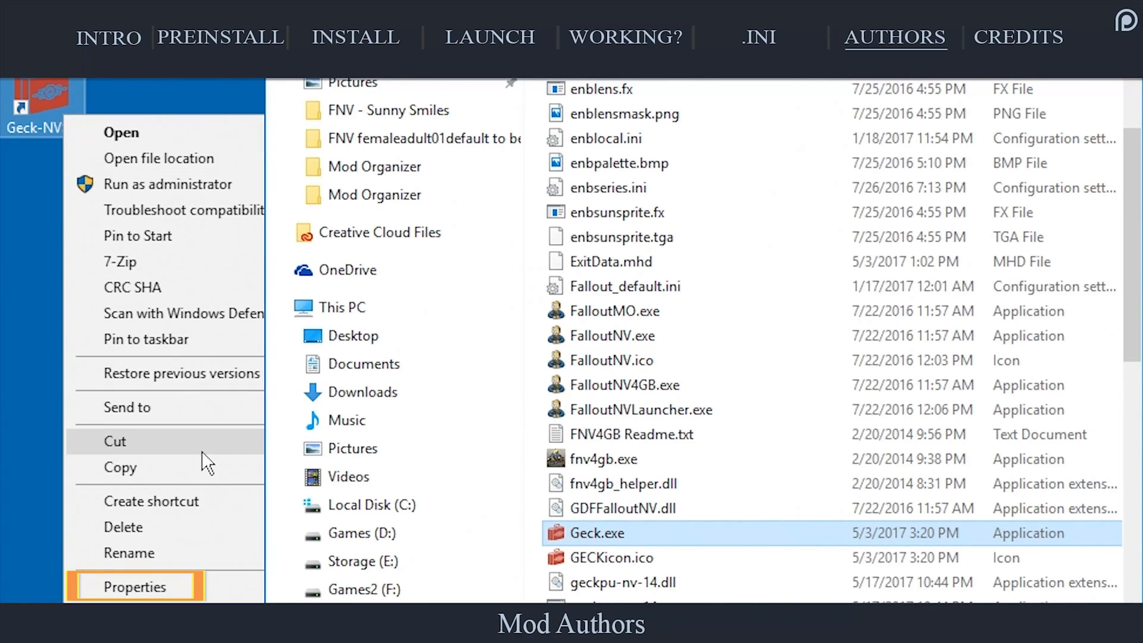
left_click(135, 587)
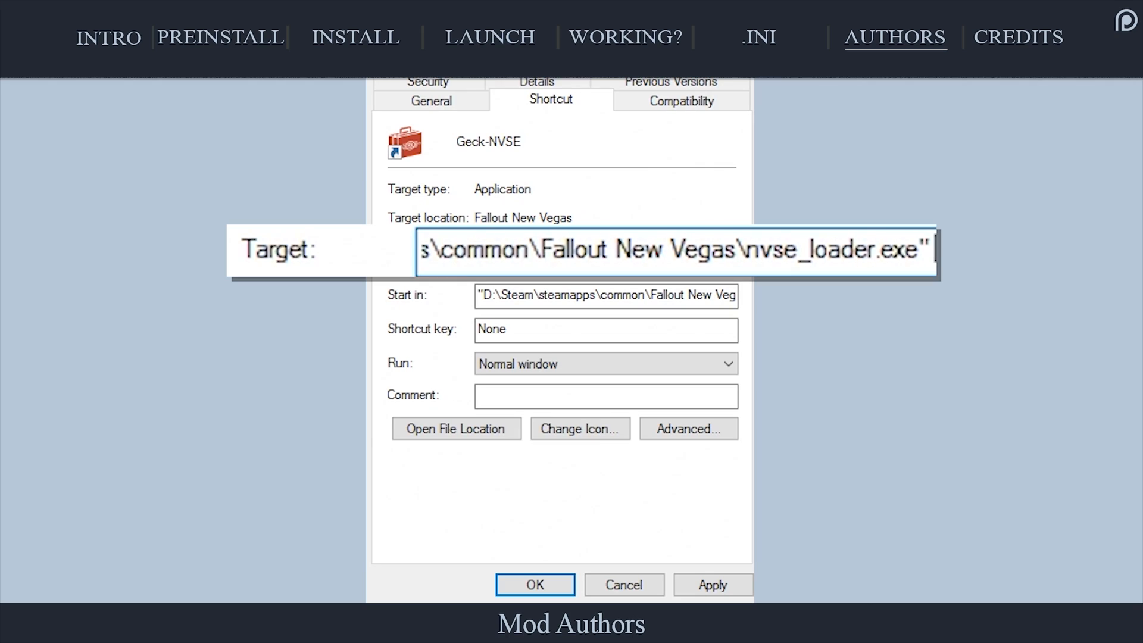
type("-editor")
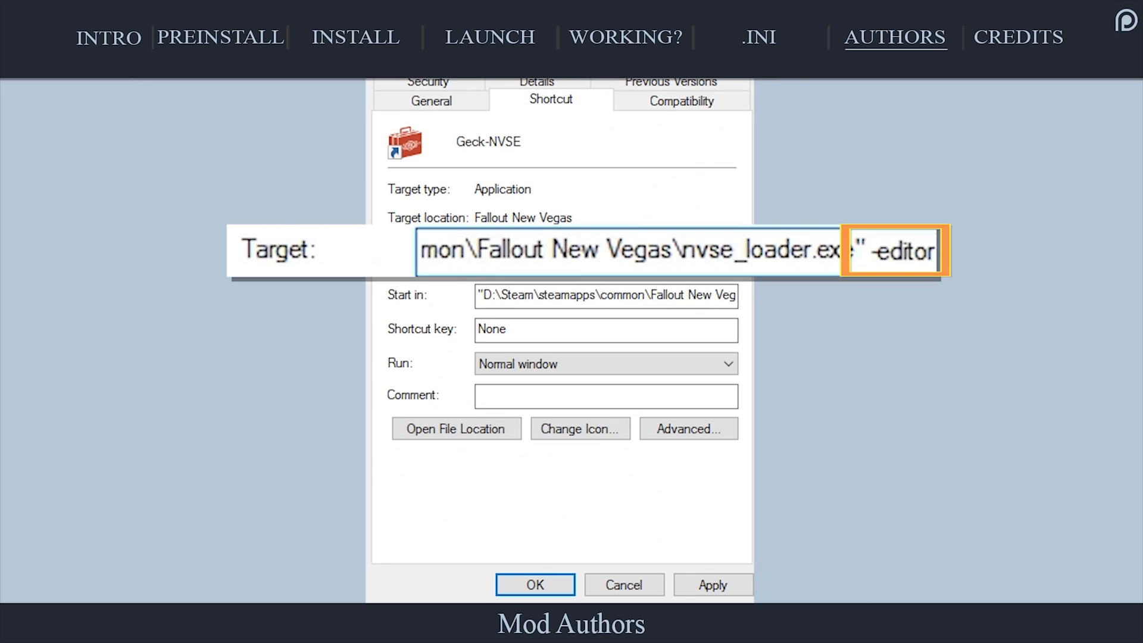
left_click(716, 583)
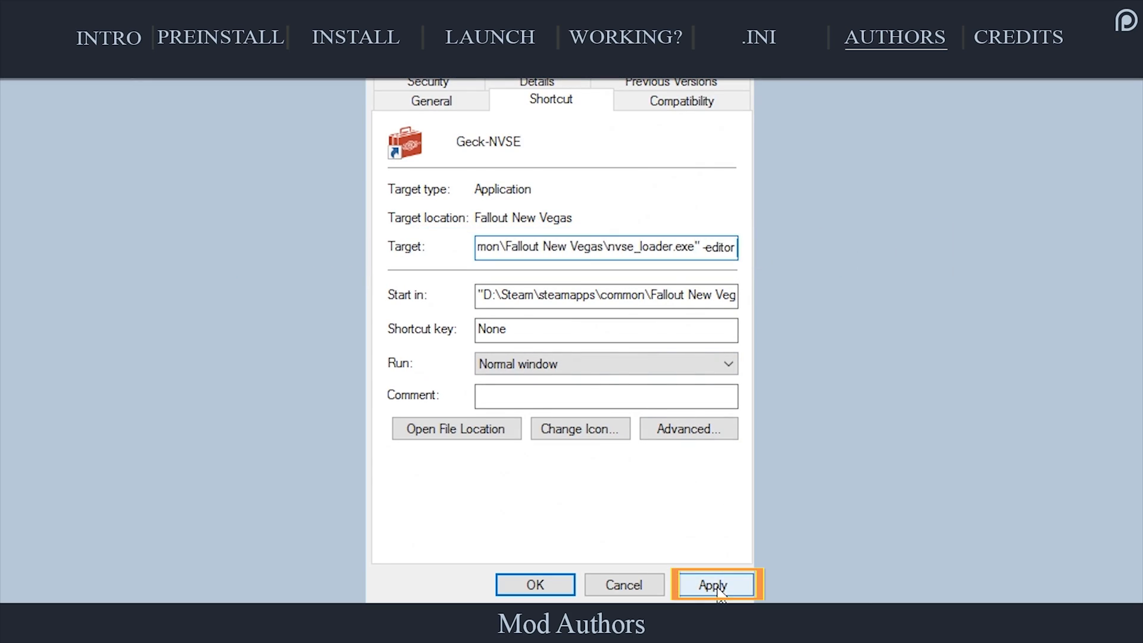